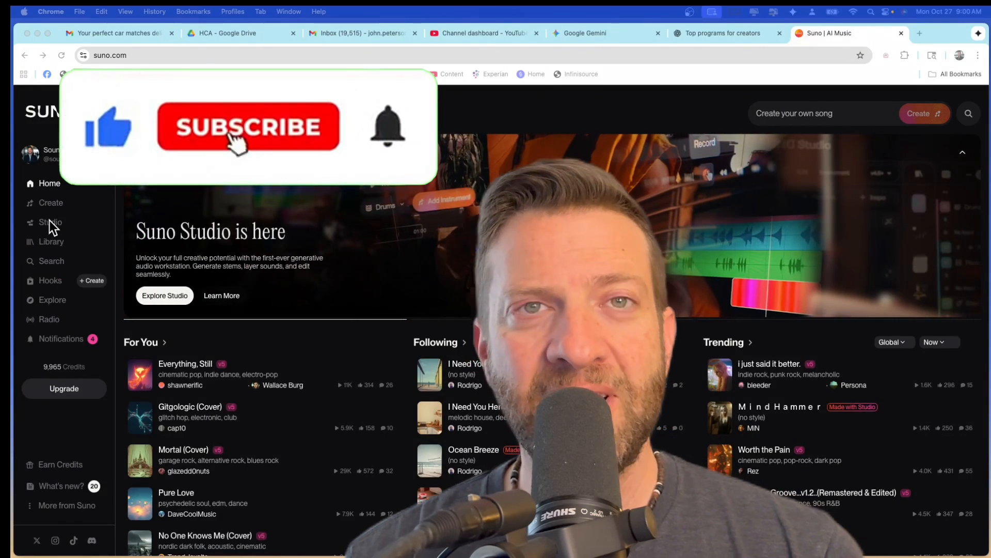
Step: Enter Suno Studio and review the separated stem tracks of 06 8 Ball (Cover) in the timeline
{"action": "left_click", "coordinate": [249, 127]}
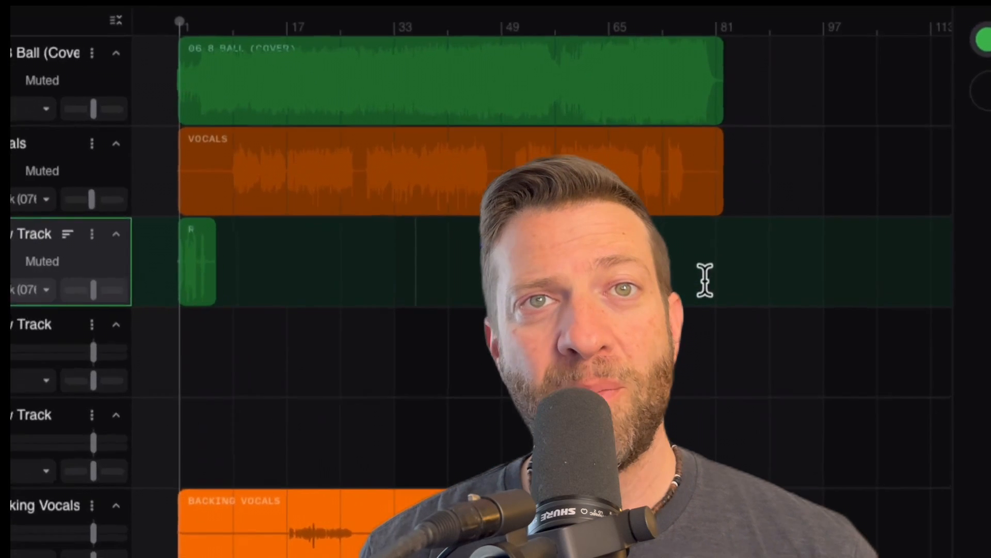
{"action": "scroll", "scroll_direction": "down", "scroll_amount": 3}
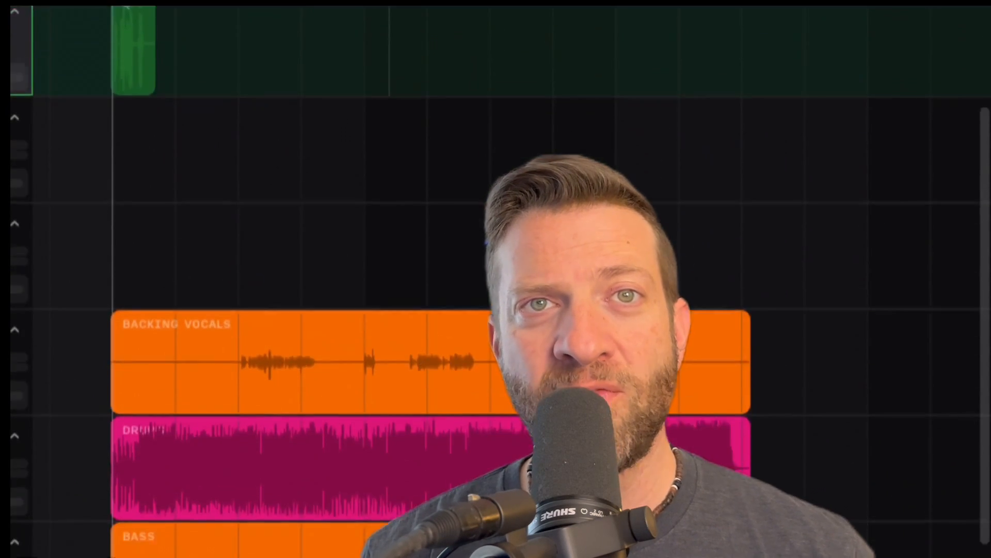
{"action": "scroll", "scroll_direction": "down", "scroll_amount": 3}
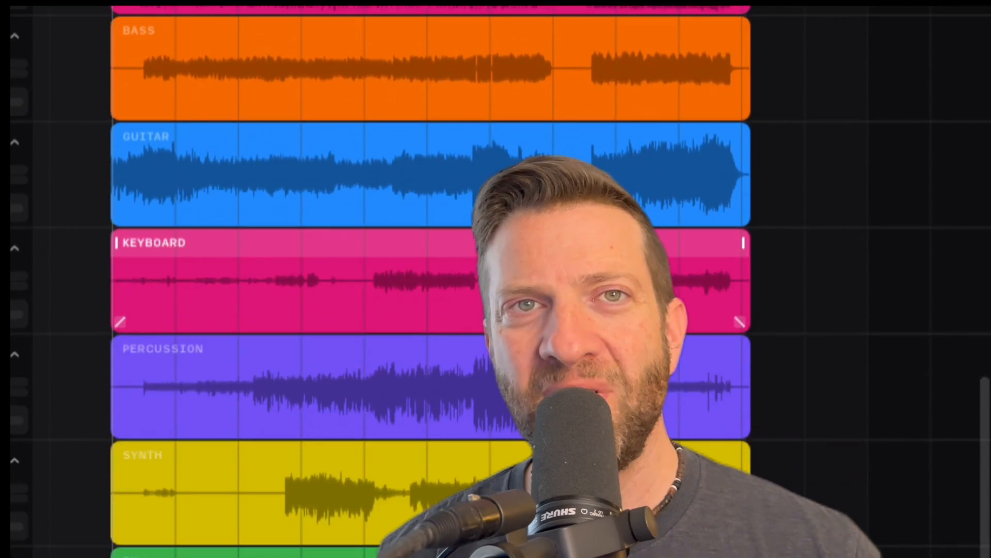
{"action": "scroll", "scroll_direction": "up", "scroll_amount": 3}
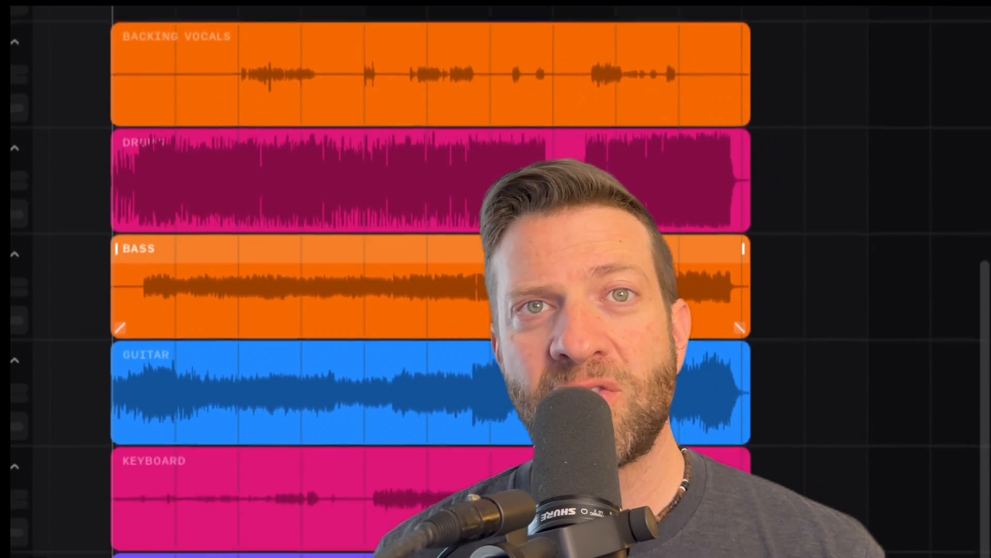
{"action": "scroll", "scroll_direction": "down", "scroll_amount": 3}
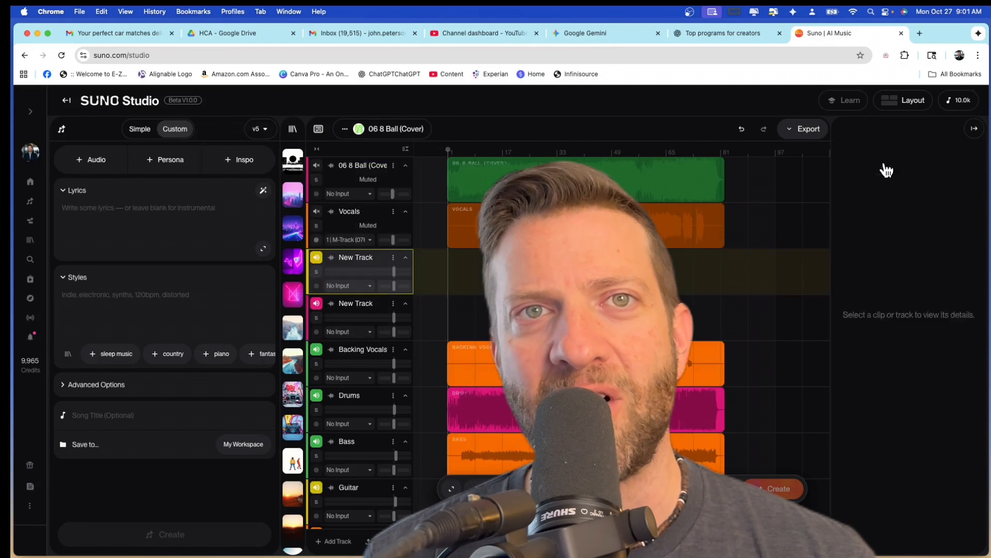
Step: Delete the empty New Track from the studio project and look over the remaining tracks
{"action": "left_click", "coordinate": [355, 257]}
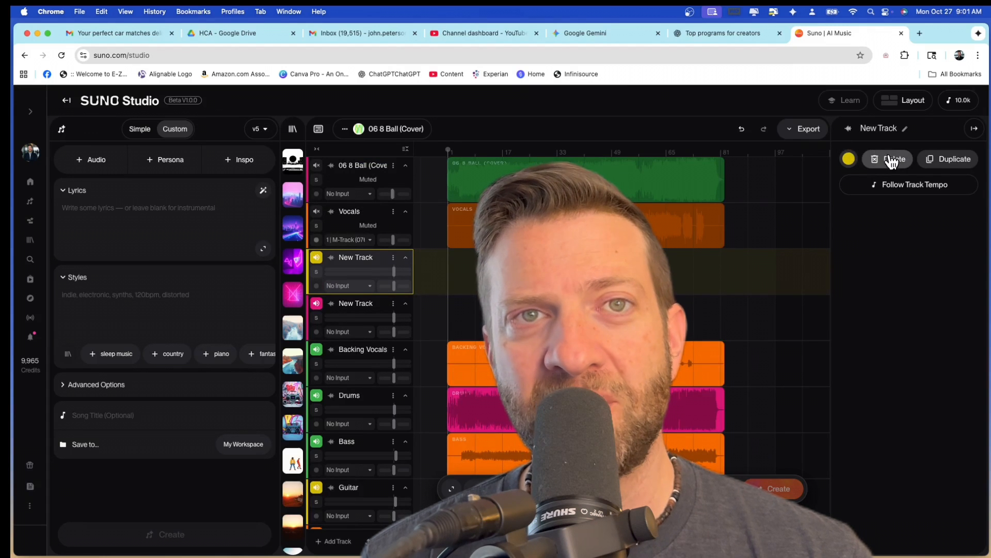
{"action": "left_click", "coordinate": [887, 159]}
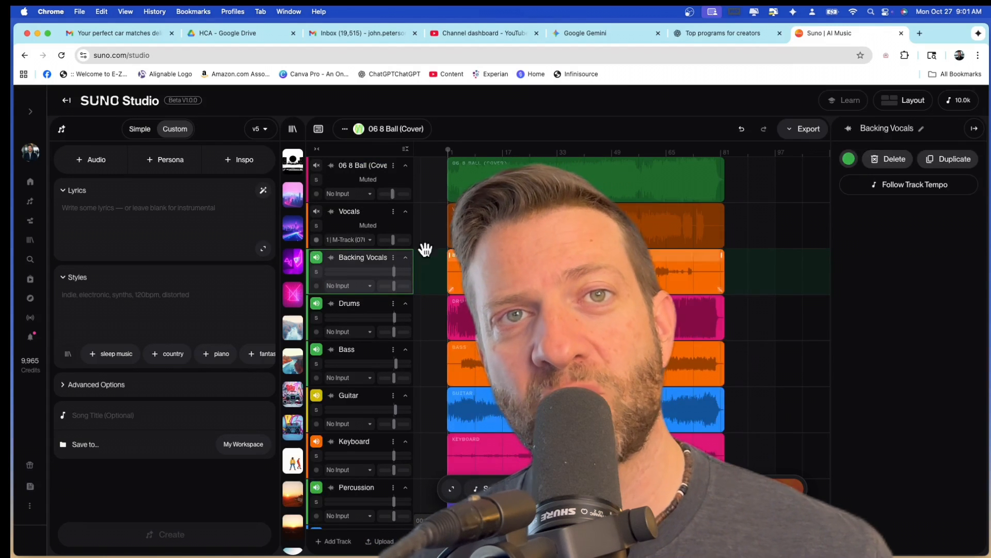
{"action": "scroll", "scroll_direction": "down", "scroll_amount": 3}
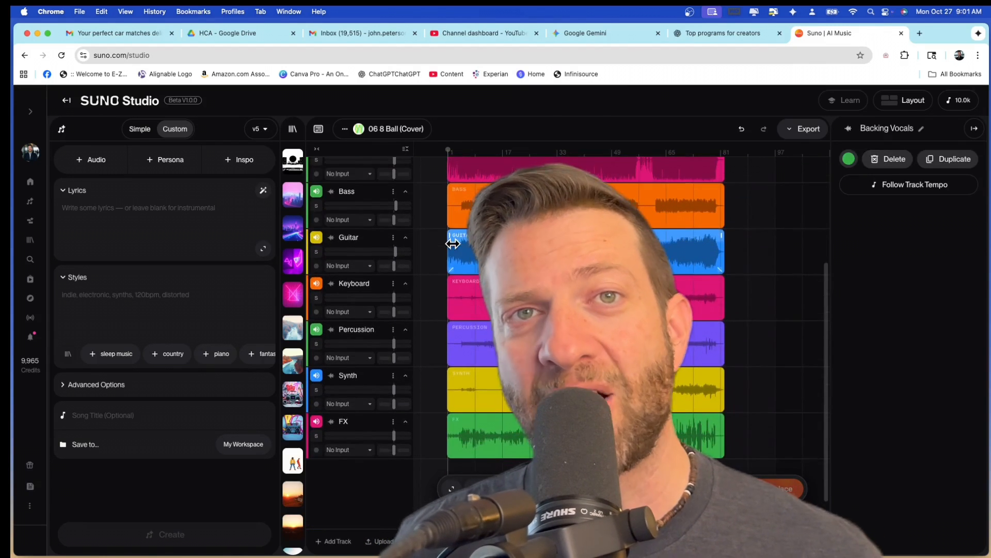
{"action": "scroll", "scroll_direction": "up", "scroll_amount": 3}
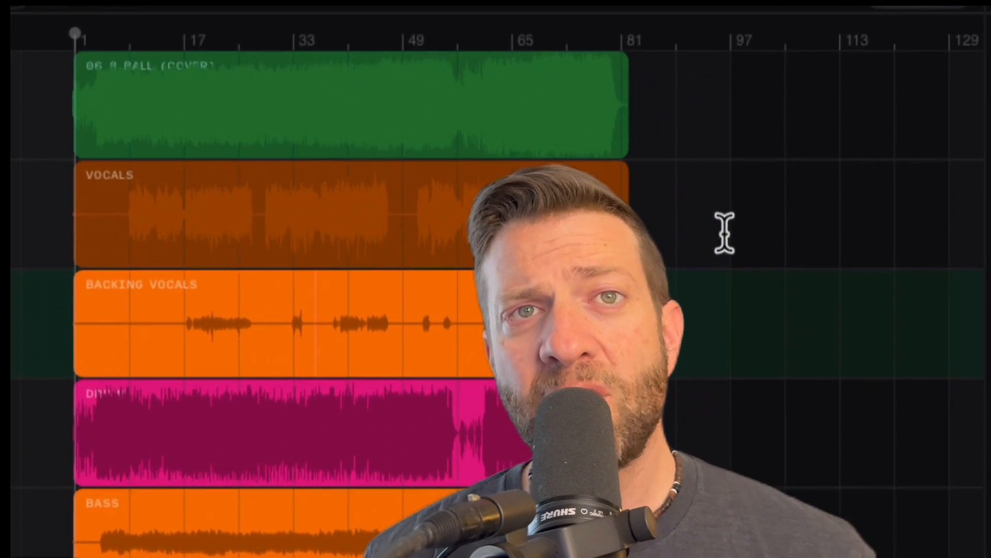
{"action": "scroll", "scroll_direction": "down", "scroll_amount": 3}
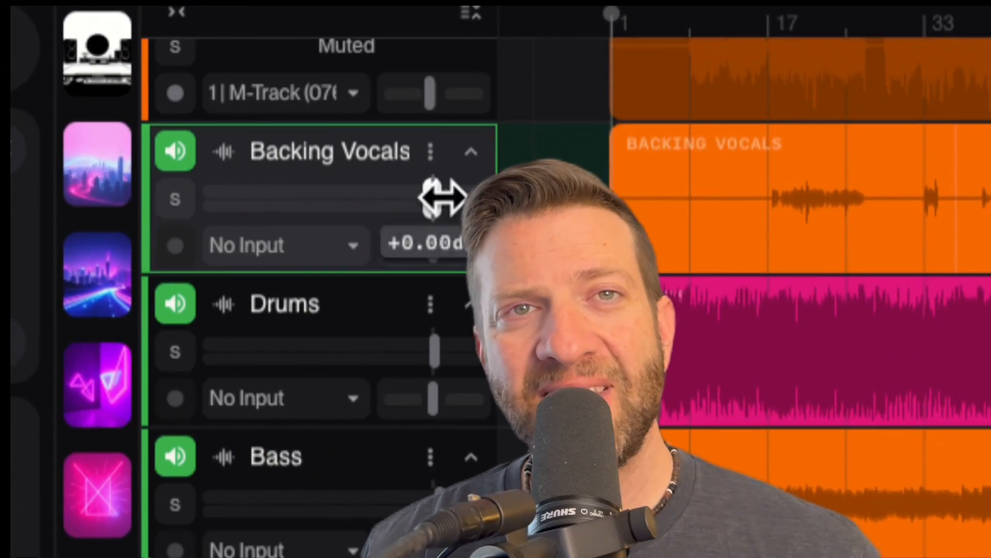
{"action": "scroll", "scroll_direction": "down", "scroll_amount": 3}
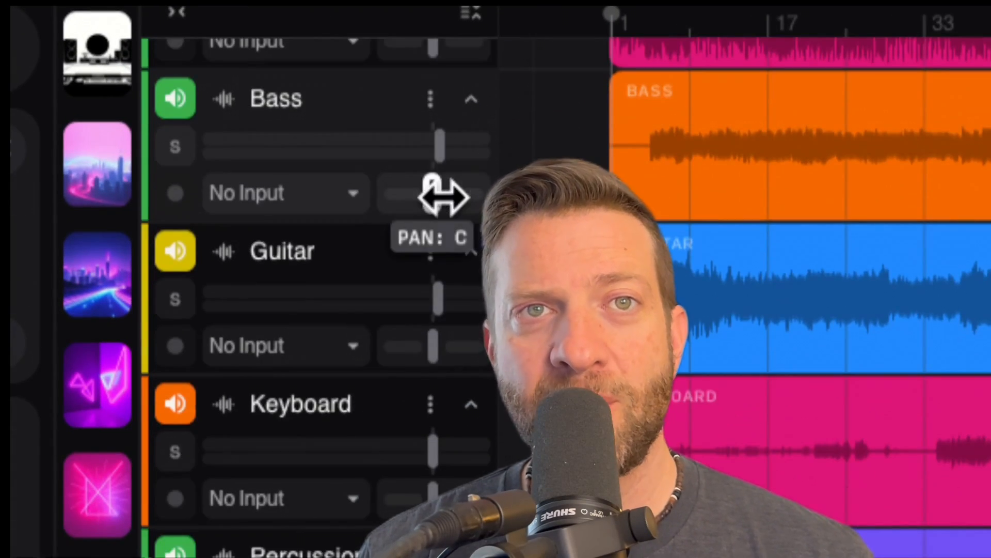
{"action": "mouse_move", "coordinate": [417, 235]}
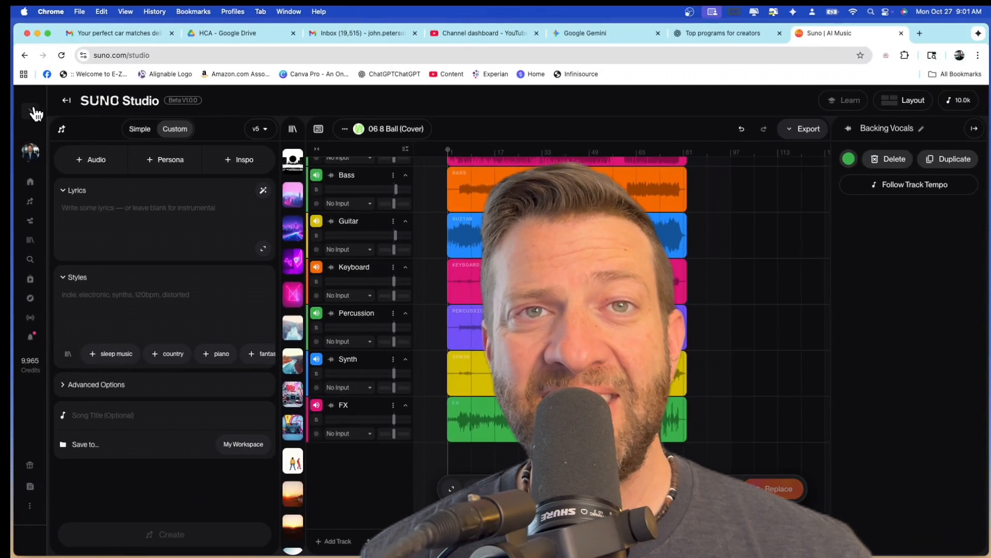
Step: Return to the Suno home page via the expanded sidebar
{"action": "left_click", "coordinate": [35, 112]}
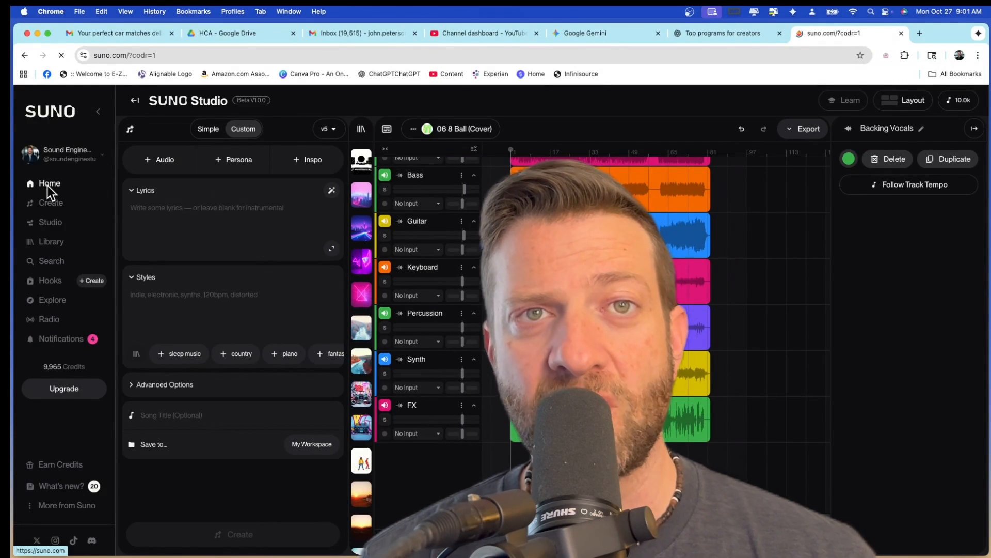
{"action": "left_click", "coordinate": [49, 184]}
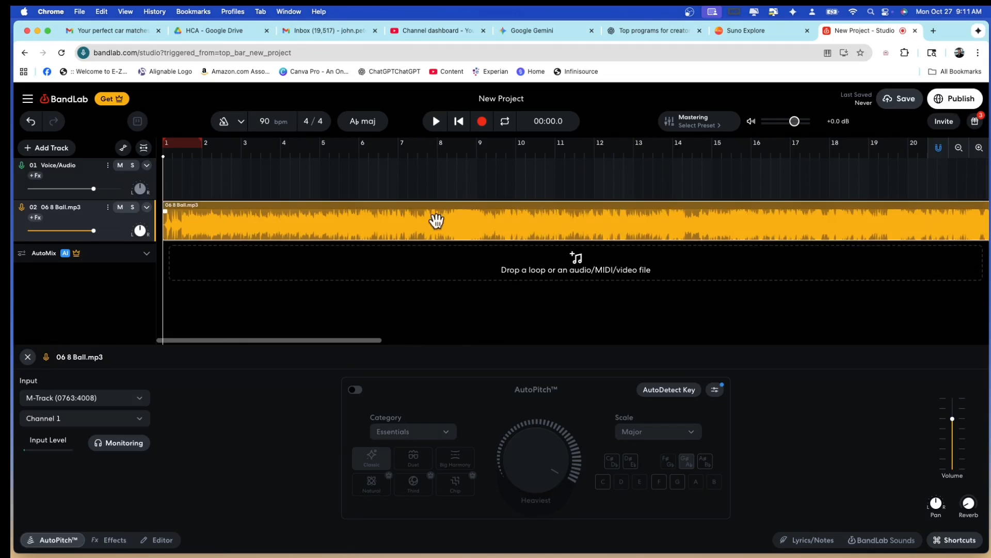
{"action": "mouse_move", "coordinate": [398, 152]}
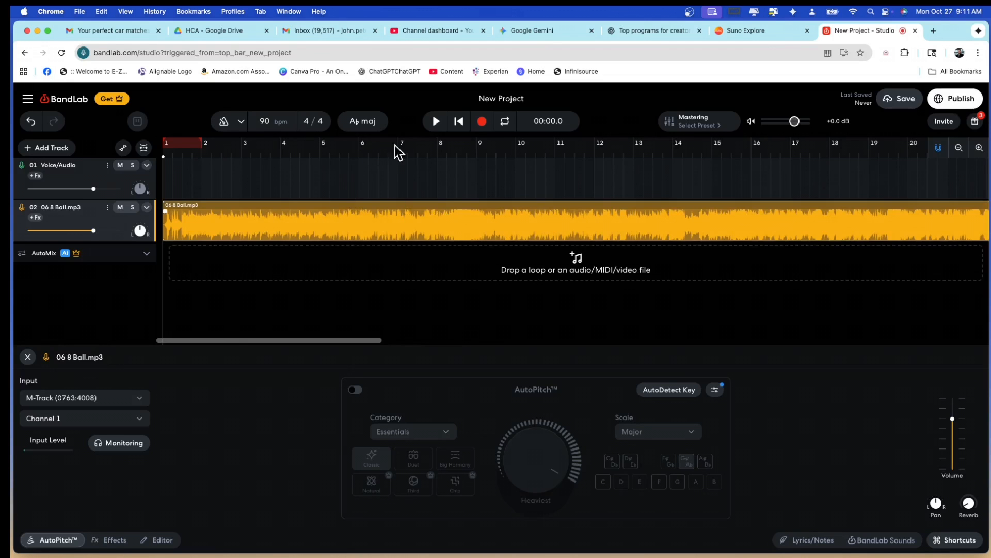
Step: Start a new empty project from the + Create menu on the BandLab home page
{"action": "left_click", "coordinate": [812, 100]}
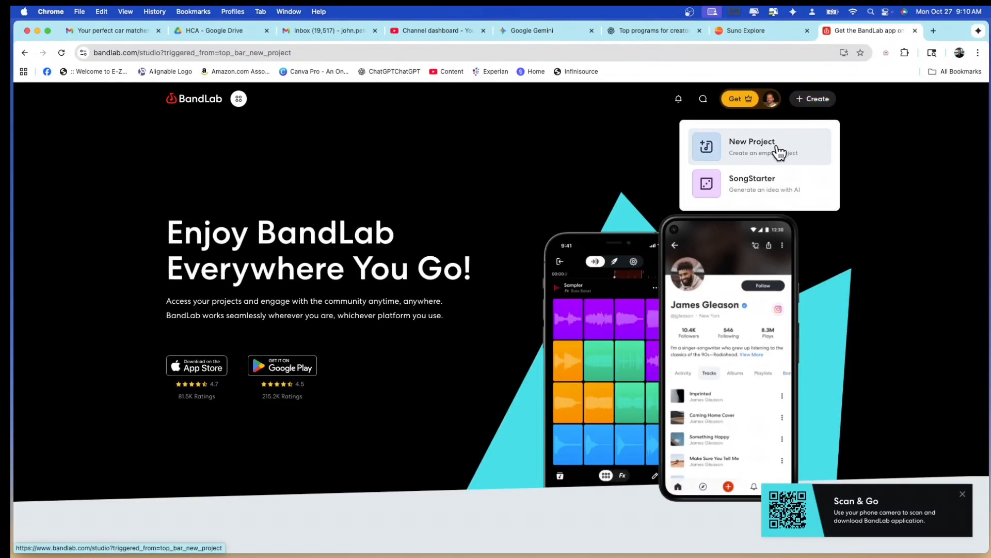
{"action": "left_click", "coordinate": [762, 30]}
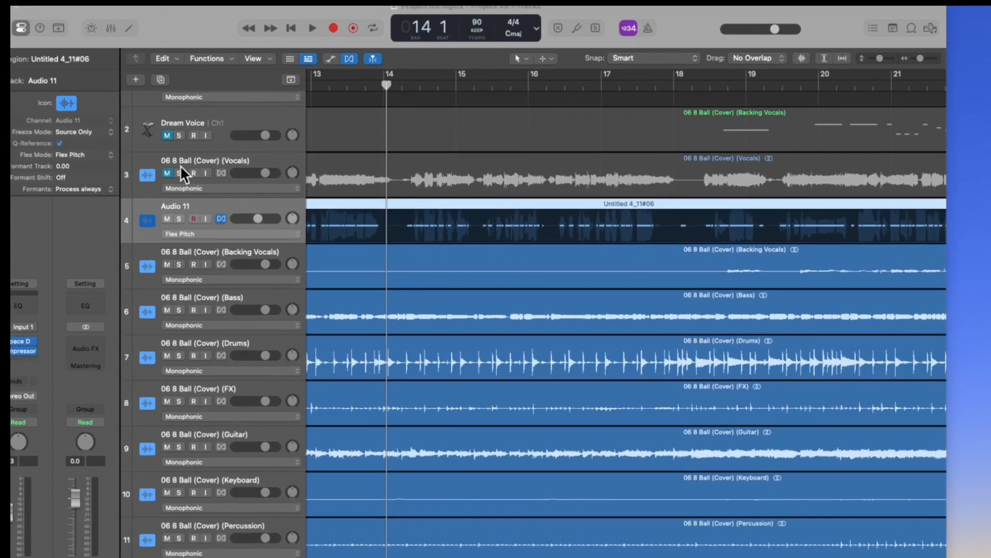
{"action": "scroll", "scroll_direction": "down", "scroll_amount": 3}
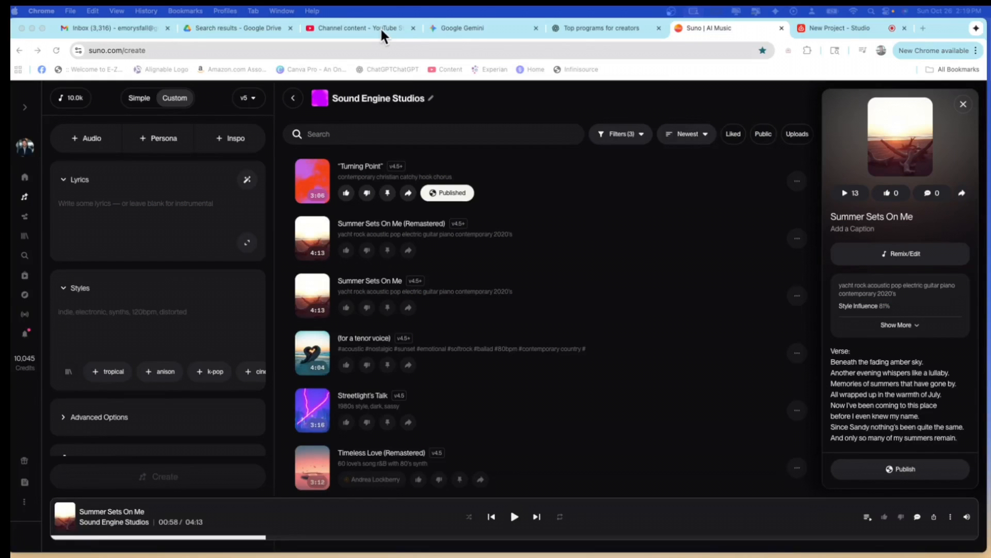
{"action": "mouse_move", "coordinate": [163, 102]}
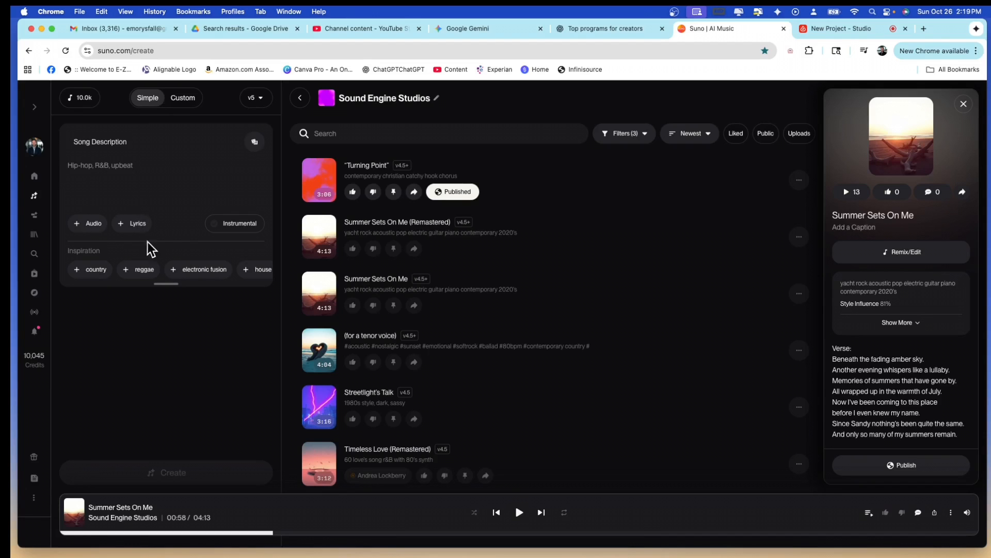
{"action": "mouse_move", "coordinate": [183, 158]}
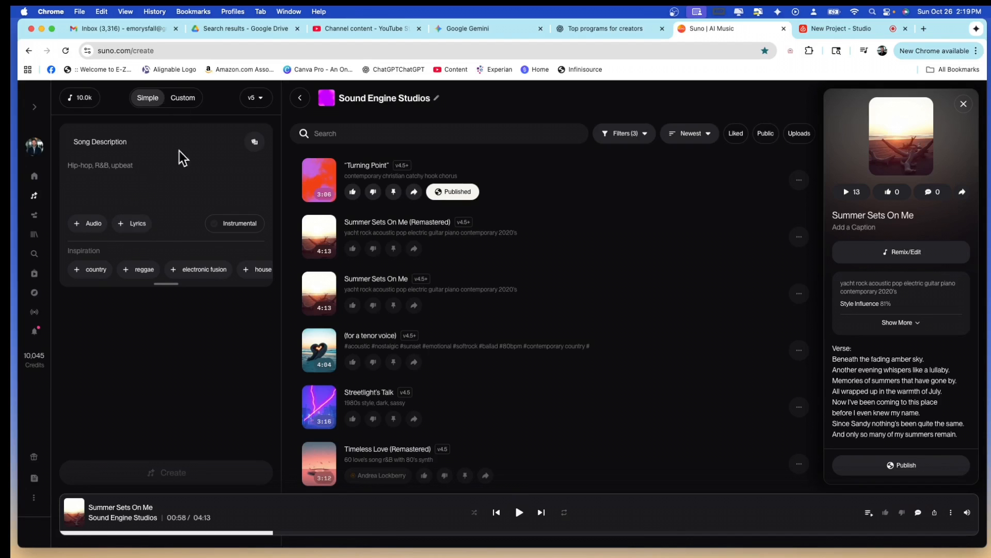
{"action": "left_click", "coordinate": [181, 97]}
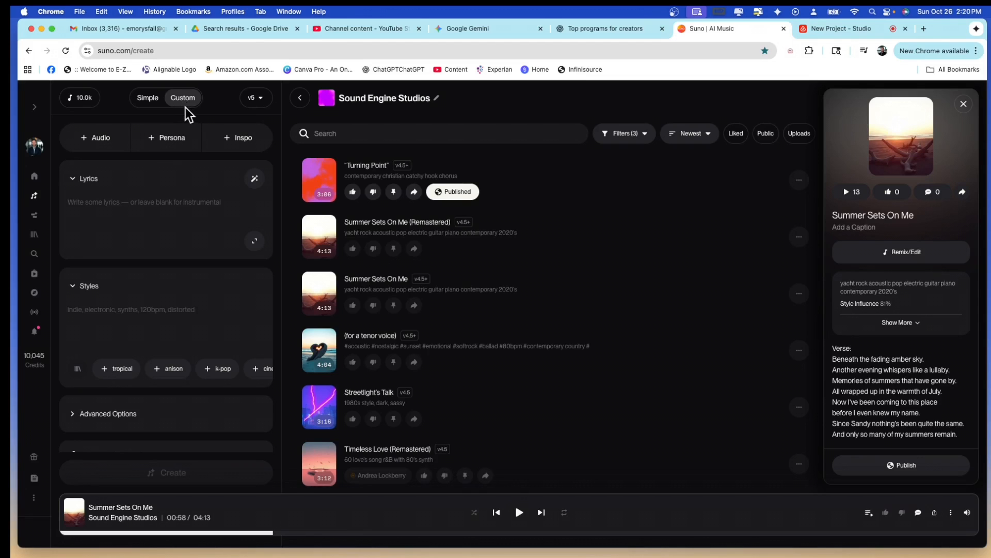
{"action": "mouse_move", "coordinate": [193, 108]}
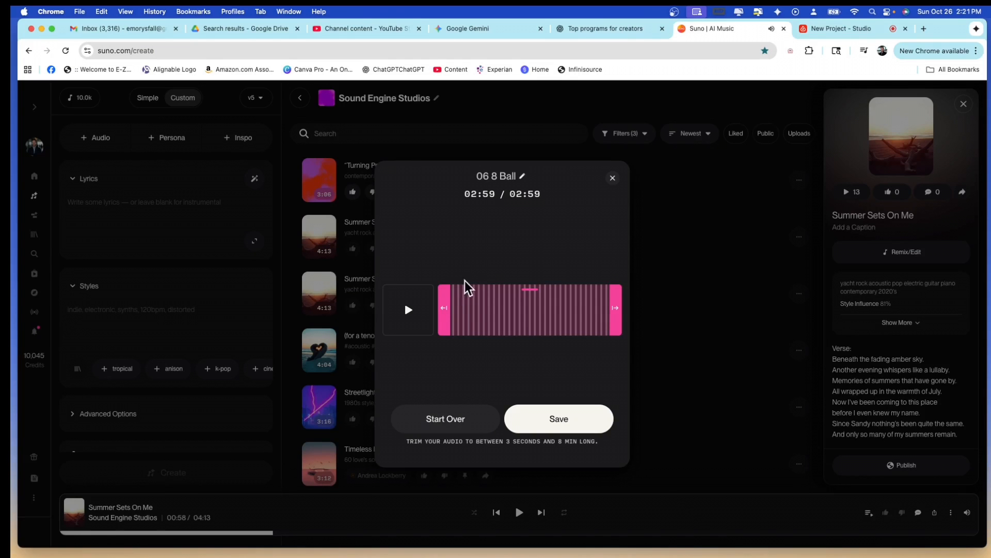
Step: Keep the full-length 06 8 Ball upload and bring up its actions for making a cover
{"action": "left_click", "coordinate": [557, 418]}
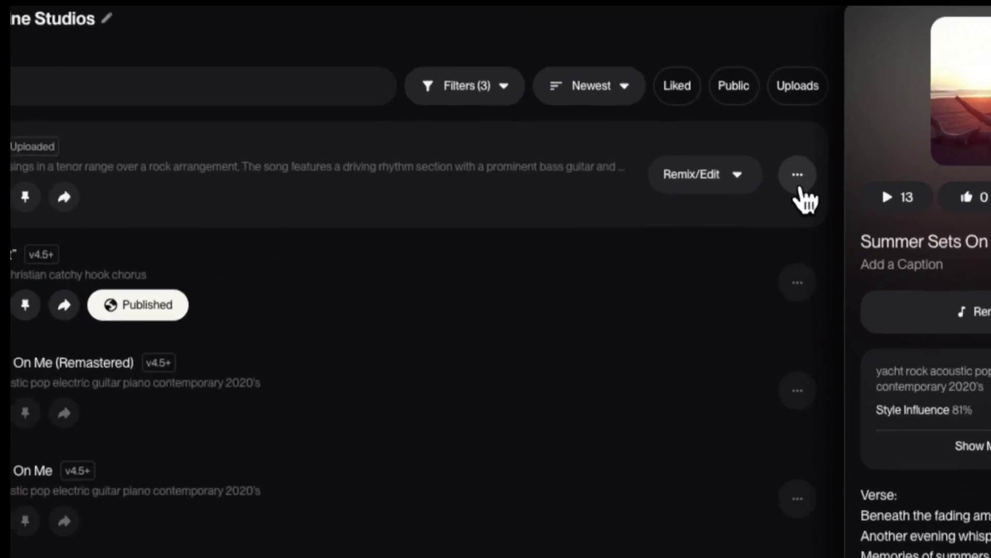
{"action": "left_click", "coordinate": [798, 173]}
{"action": "type", "text": "contemporary christian so"}
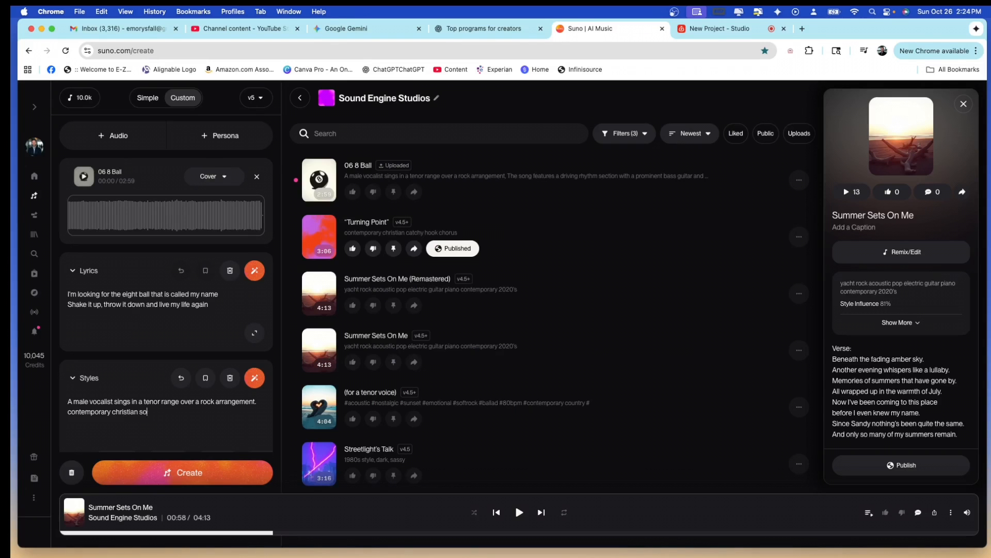
Step: Extend the cover's style description with acoustic guitar, strings and a nice drum beat
{"action": "left_click", "coordinate": [182, 472]}
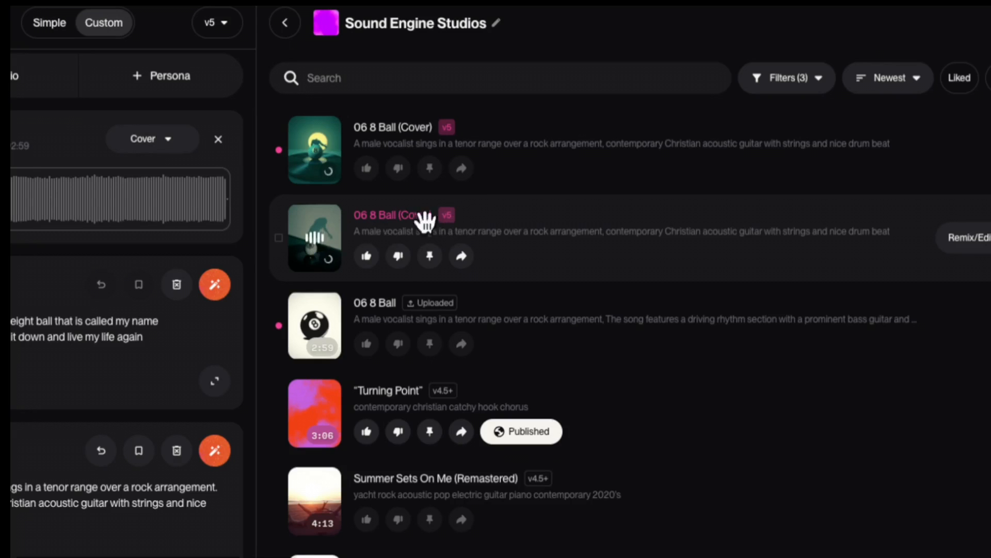
{"action": "mouse_move", "coordinate": [319, 246]}
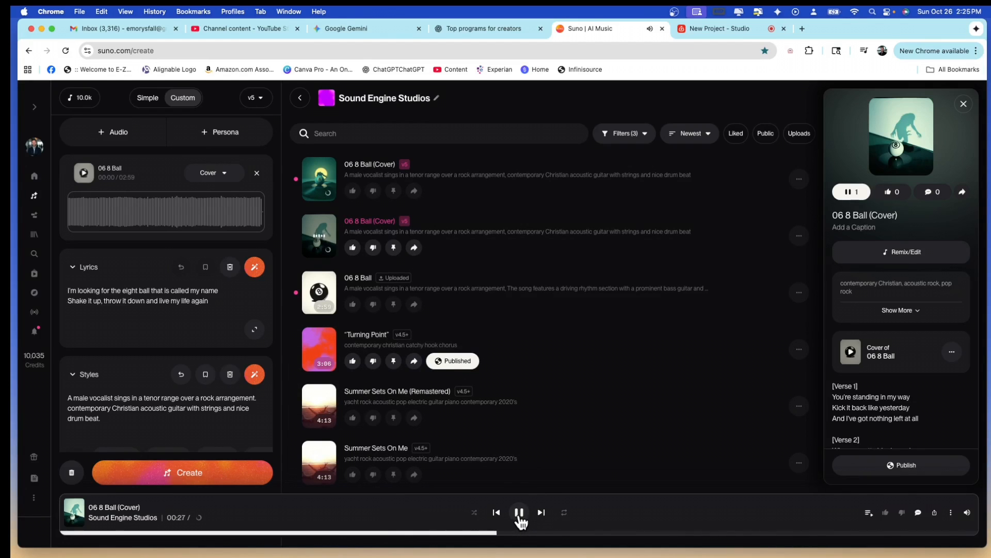
Step: Compare playback of the 06 8 Ball cover and the original upload, ending on the cover
{"action": "left_click", "coordinate": [518, 512]}
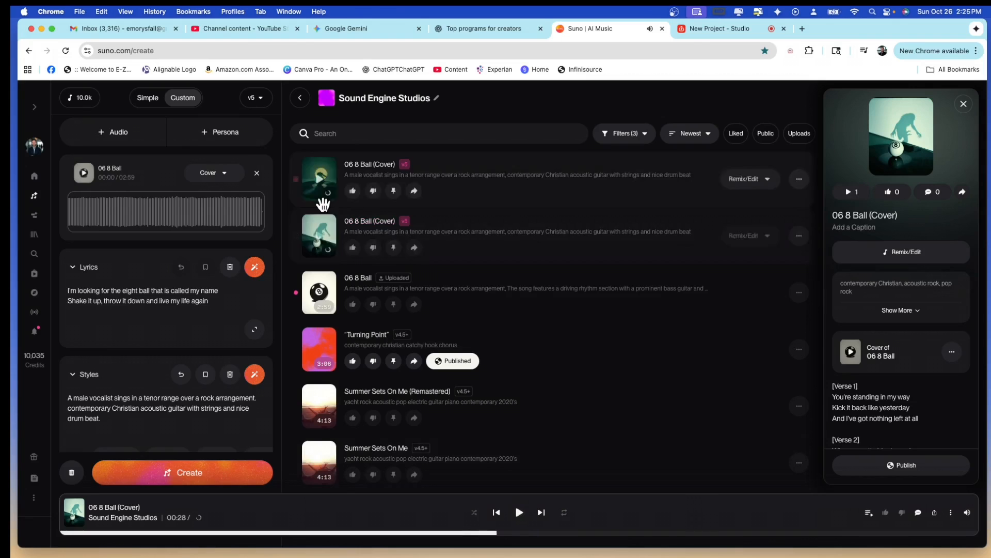
{"action": "mouse_move", "coordinate": [323, 236]}
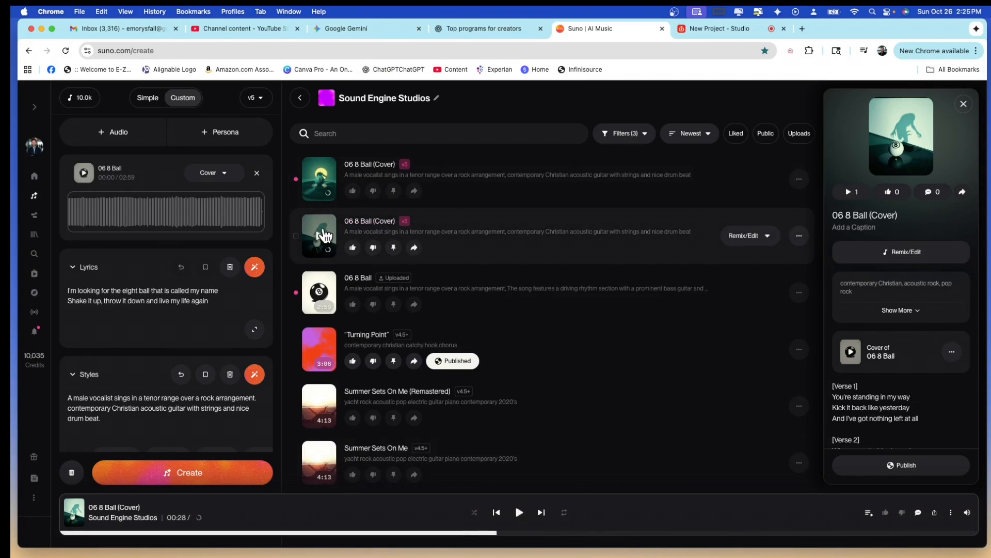
{"action": "mouse_move", "coordinate": [359, 232]}
{"action": "type", "text": "A male vocalist sings contemporary love song."}
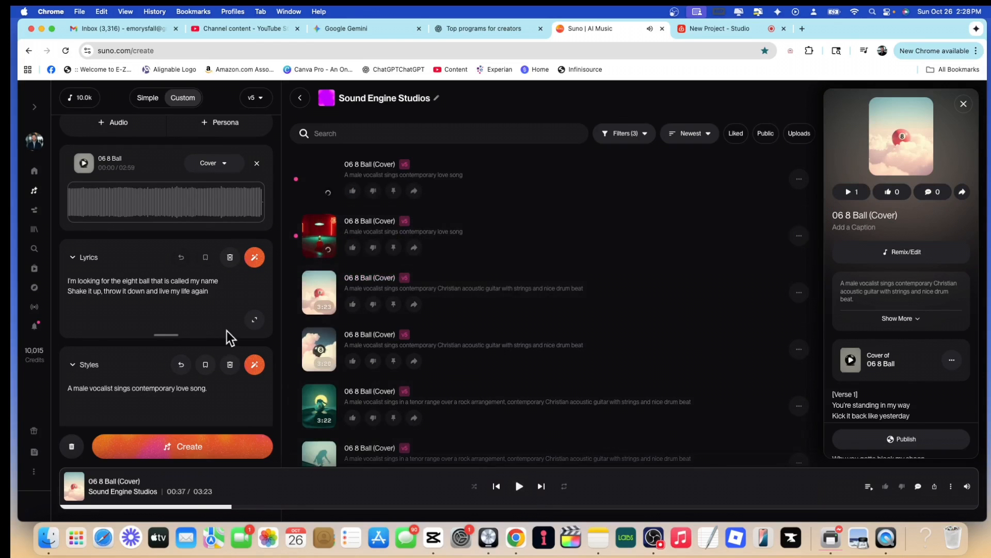
{"action": "mouse_move", "coordinate": [247, 375]}
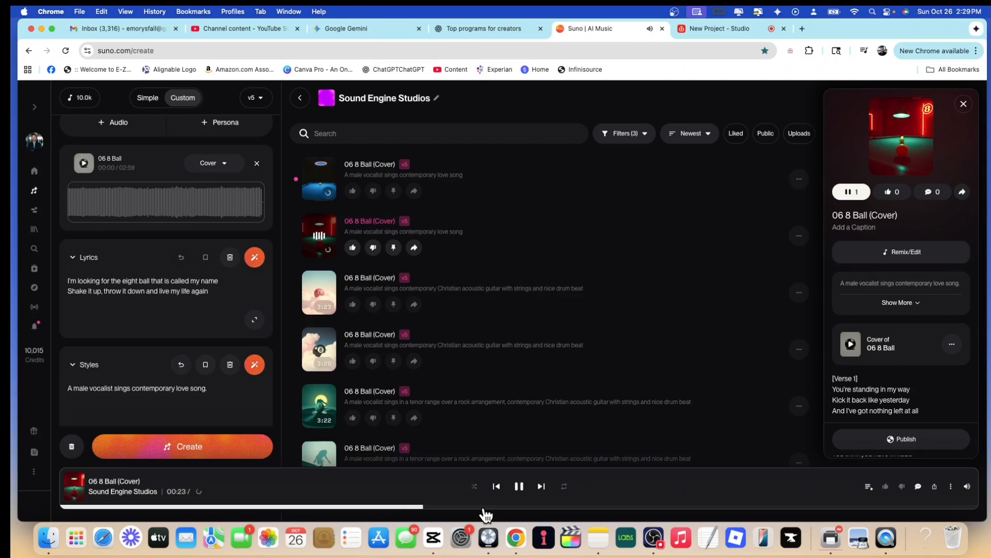
{"action": "mouse_move", "coordinate": [525, 500]}
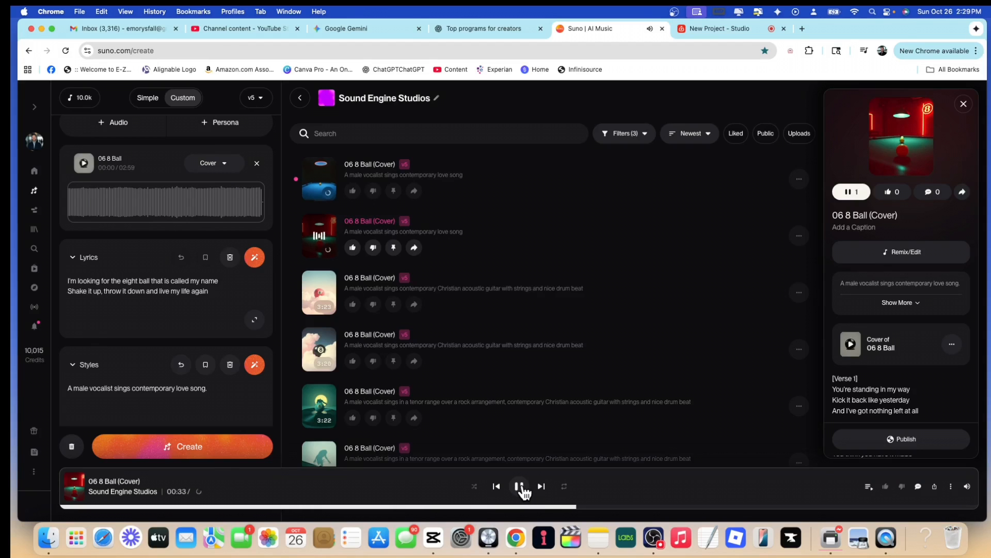
{"action": "left_click", "coordinate": [519, 486]}
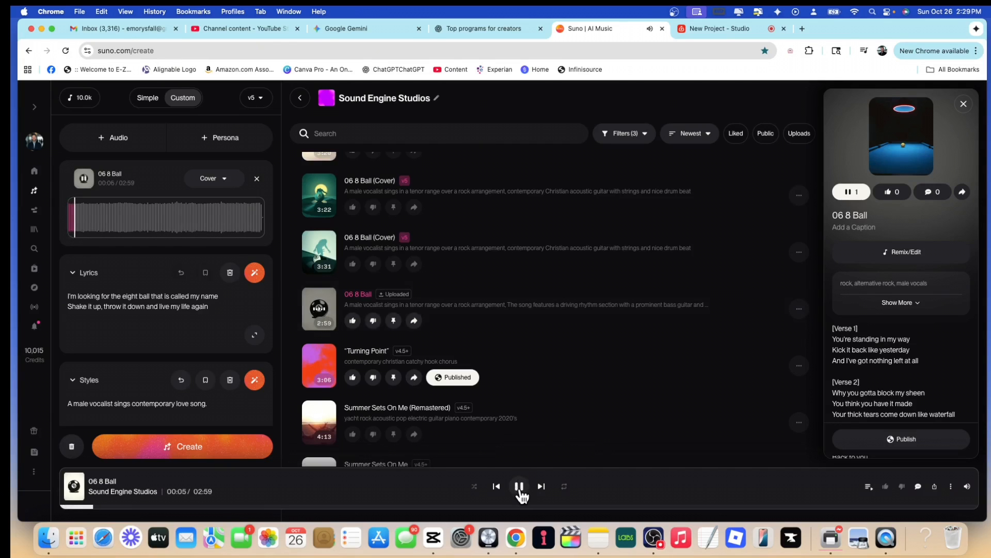
{"action": "left_click", "coordinate": [518, 486]}
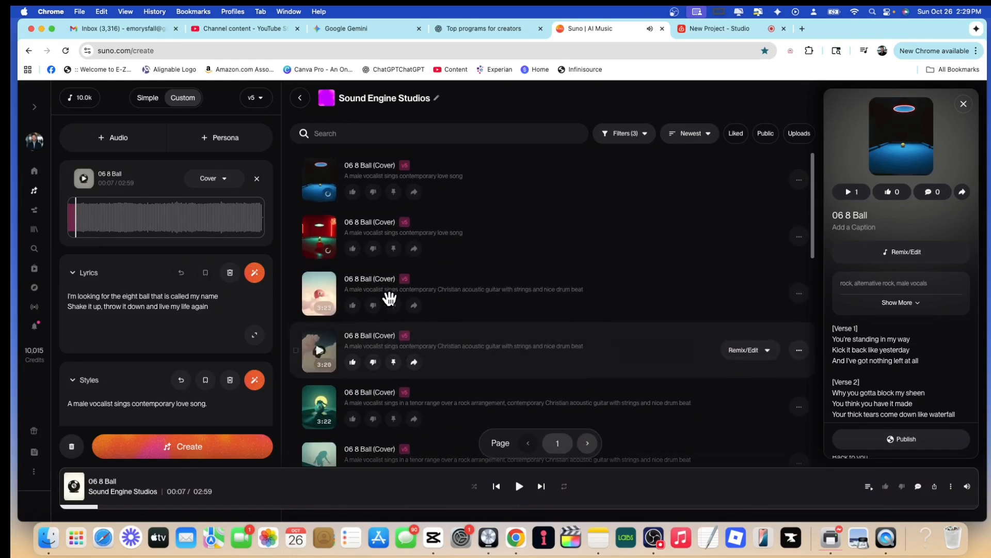
{"action": "left_click", "coordinate": [319, 237]}
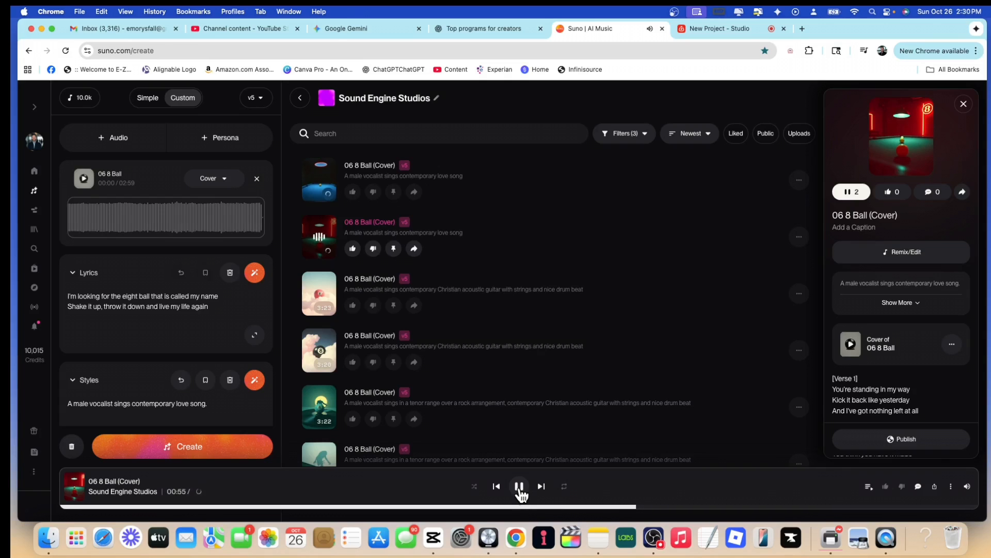
Step: Pause playback and show the actions menu of the red-artwork 06 8 Ball (Cover)
{"action": "left_click", "coordinate": [519, 485]}
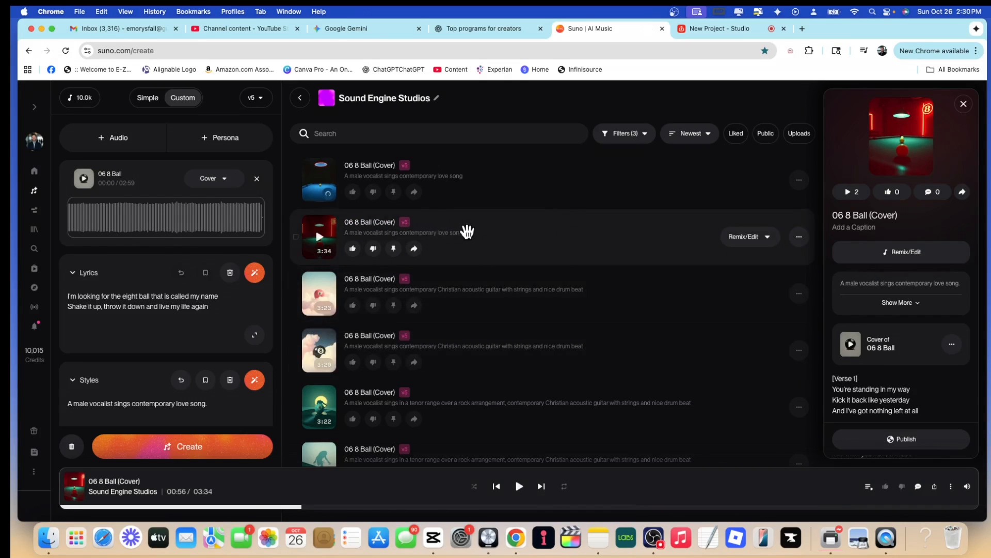
{"action": "mouse_move", "coordinate": [798, 249]}
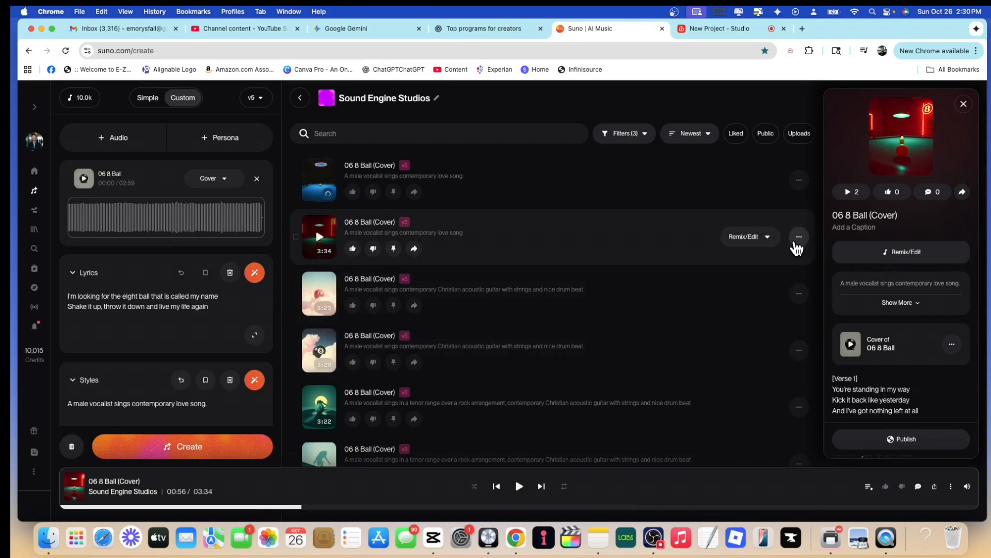
{"action": "mouse_move", "coordinate": [803, 246]}
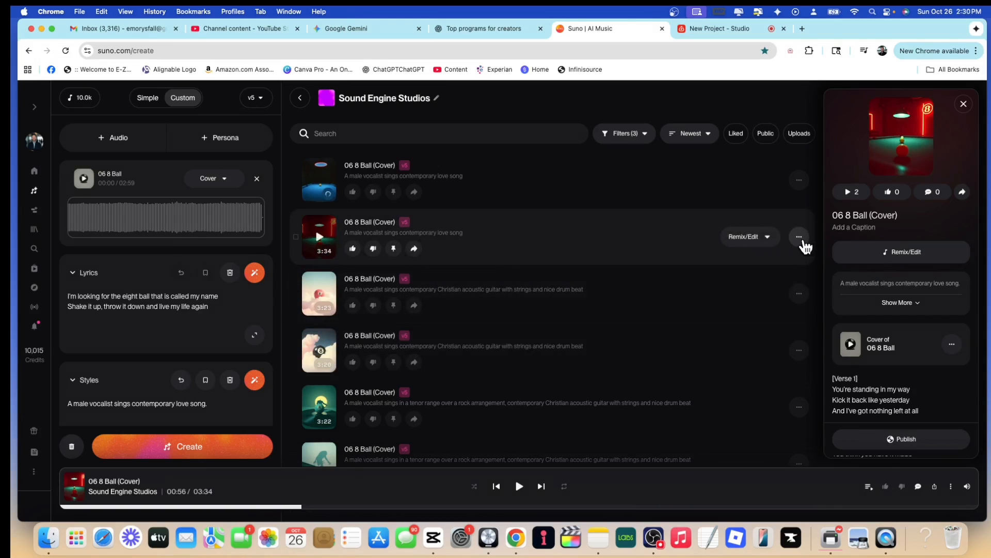
{"action": "left_click", "coordinate": [798, 236]}
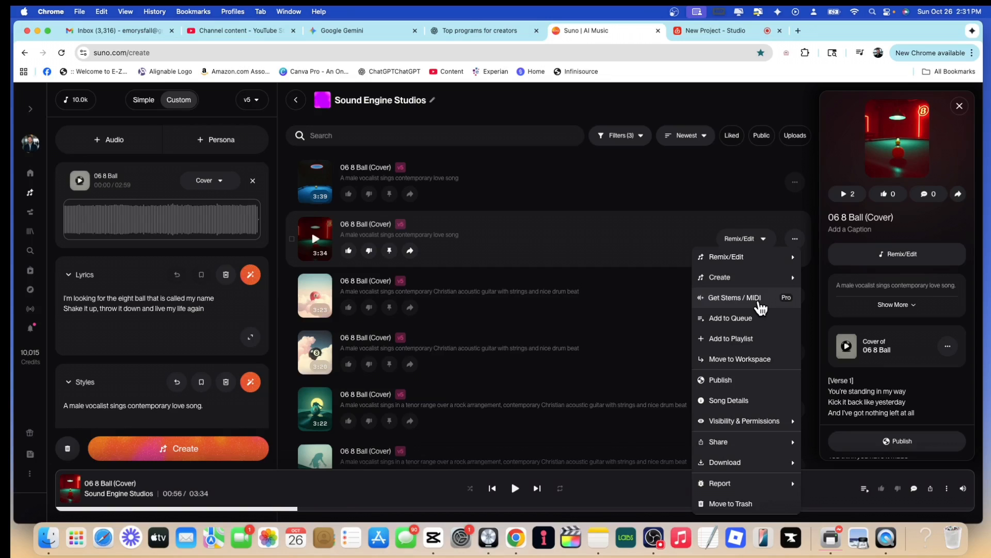
{"action": "mouse_move", "coordinate": [762, 307]}
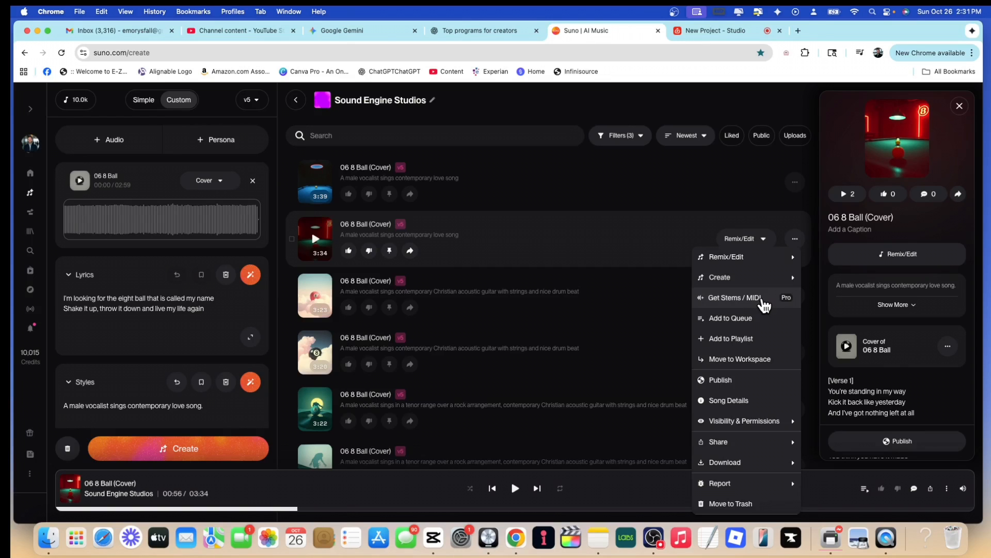
{"action": "mouse_move", "coordinate": [754, 311]}
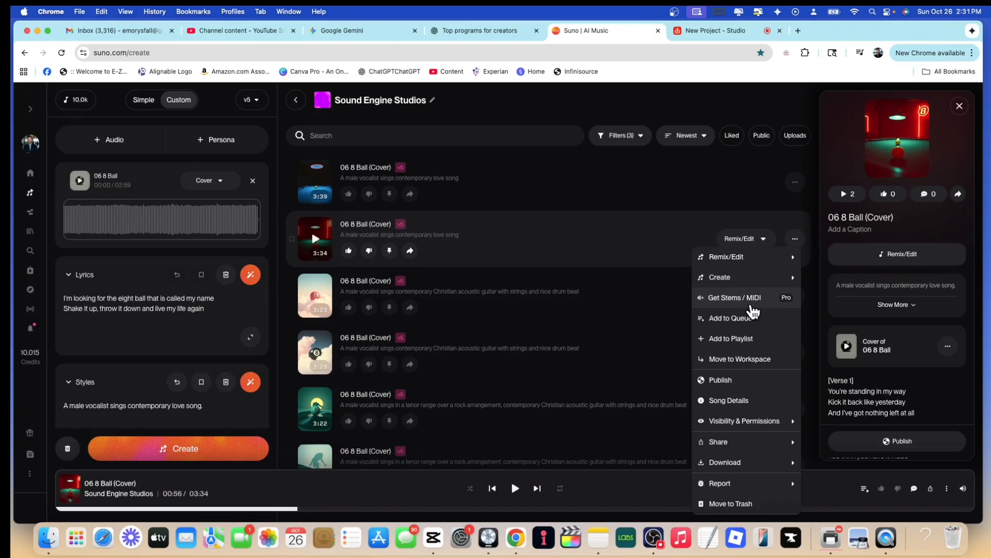
{"action": "mouse_move", "coordinate": [748, 306]}
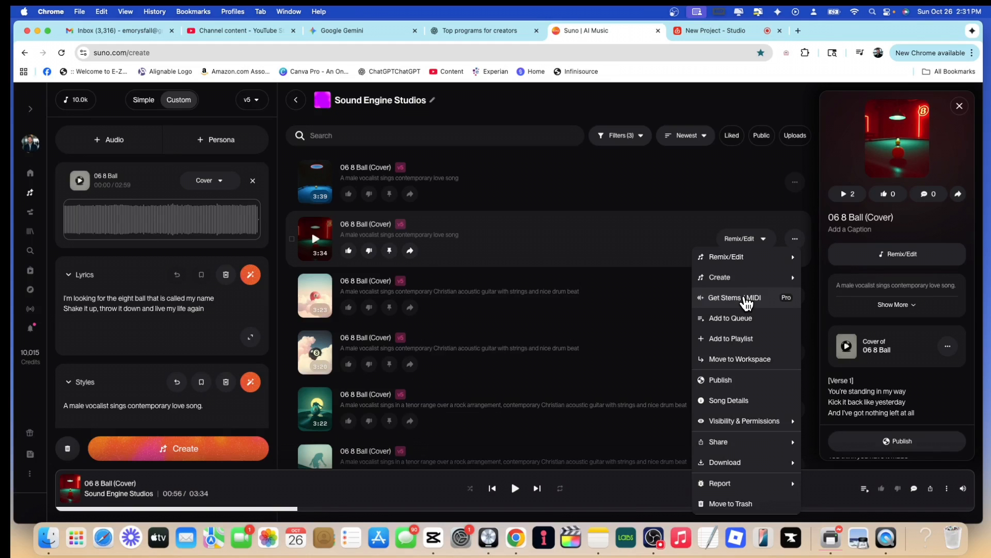
Step: Extract all detected stems from the cover for 50 credits via Get Stems / MIDI
{"action": "left_click", "coordinate": [734, 298]}
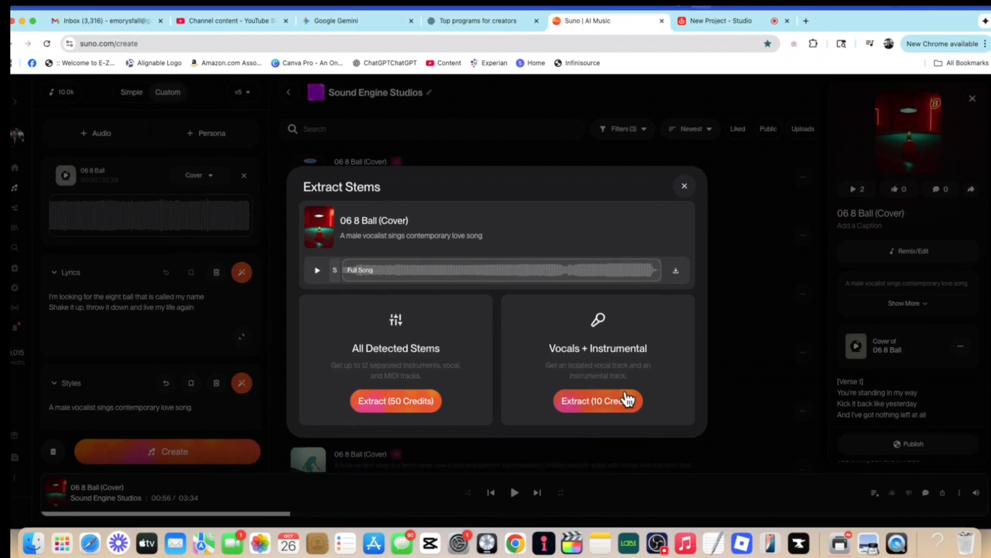
{"action": "mouse_move", "coordinate": [567, 351]}
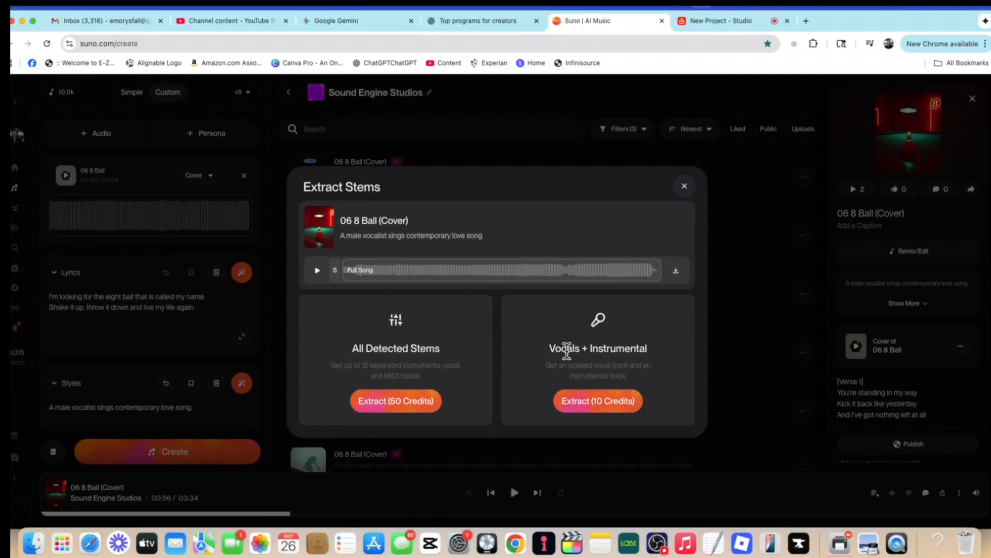
{"action": "mouse_move", "coordinate": [476, 376]}
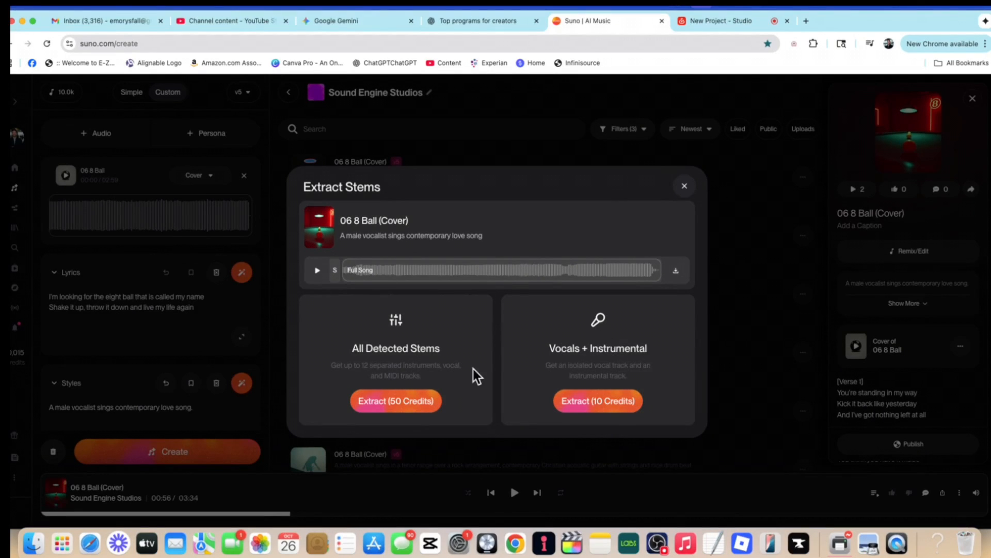
{"action": "mouse_move", "coordinate": [394, 361]}
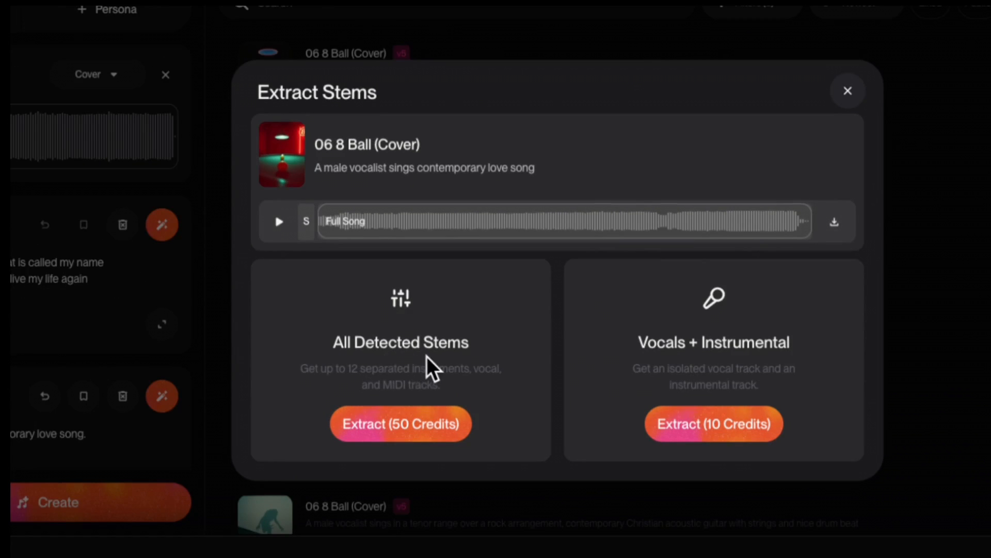
{"action": "mouse_move", "coordinate": [430, 365]}
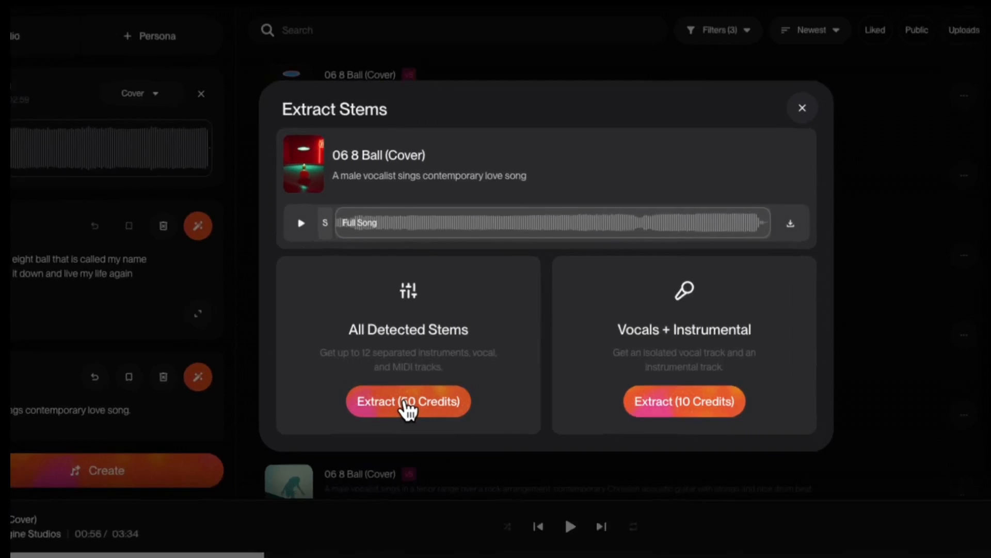
{"action": "left_click", "coordinate": [408, 401]}
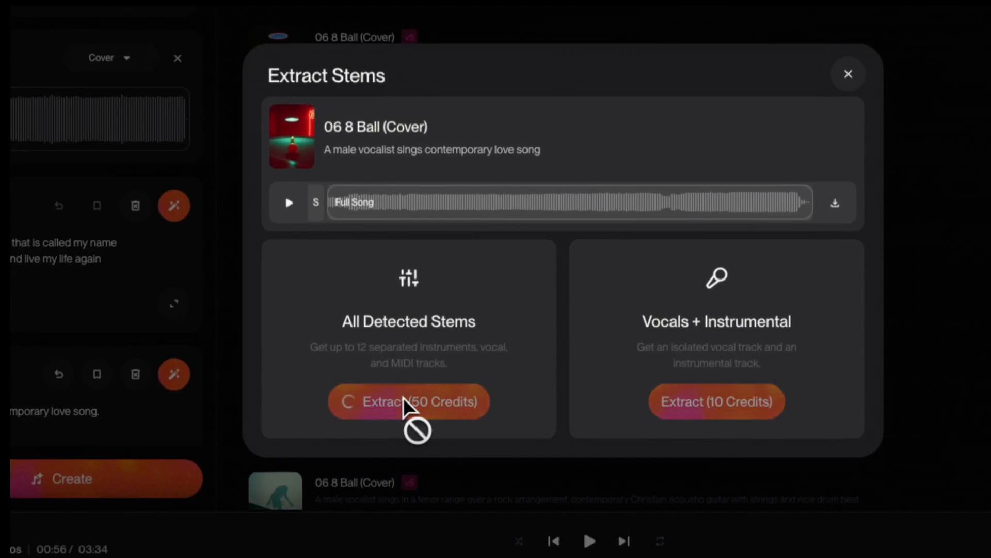
Step: Review the extracted stems and switch to Version 2 with lead and backing vocals
{"action": "left_click", "coordinate": [409, 401]}
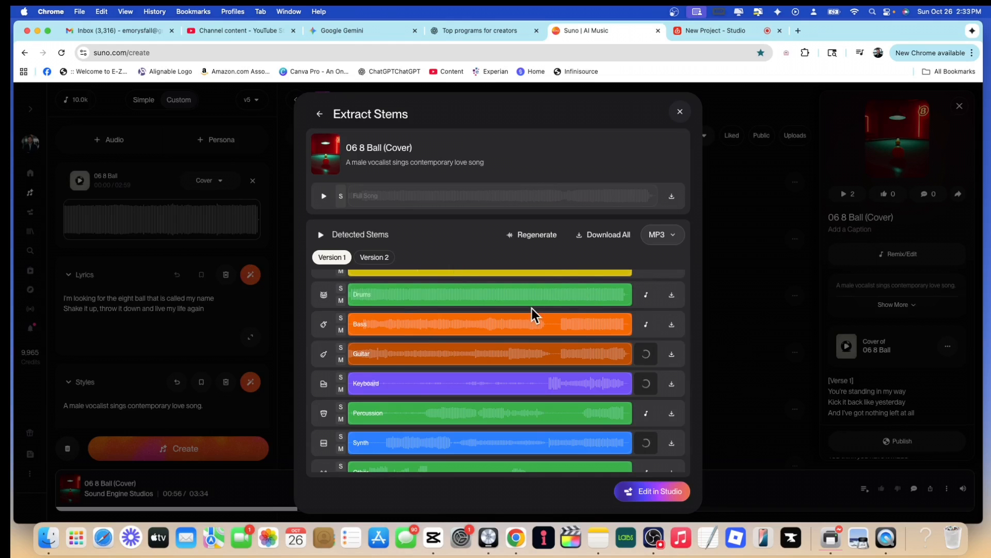
{"action": "scroll", "scroll_direction": "up", "scroll_amount": 3}
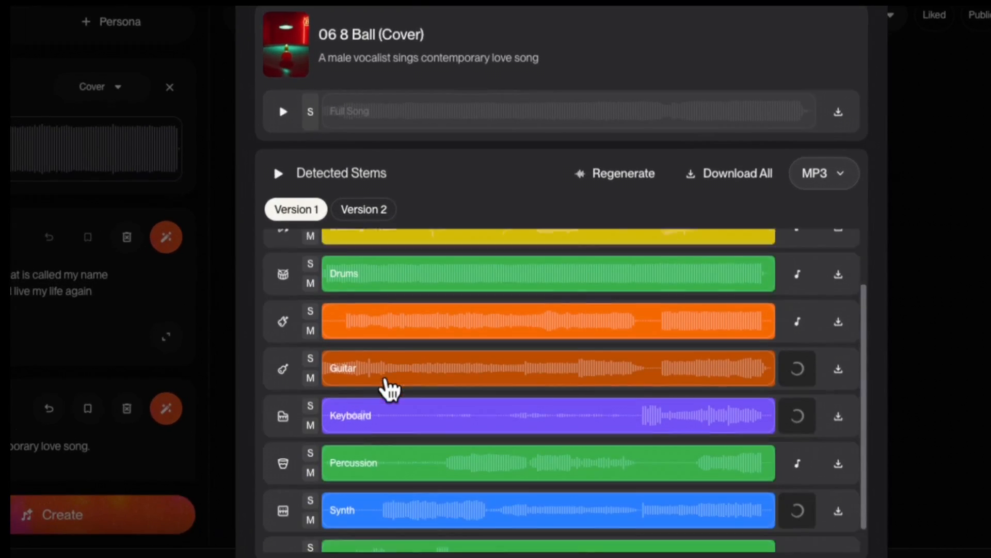
{"action": "scroll", "scroll_direction": "down", "scroll_amount": 3}
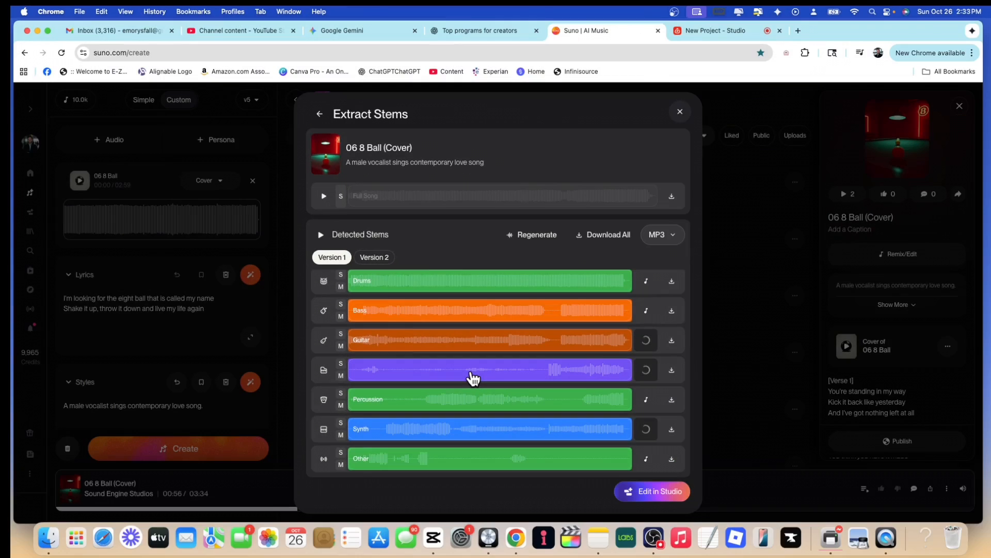
{"action": "left_click", "coordinate": [374, 257]}
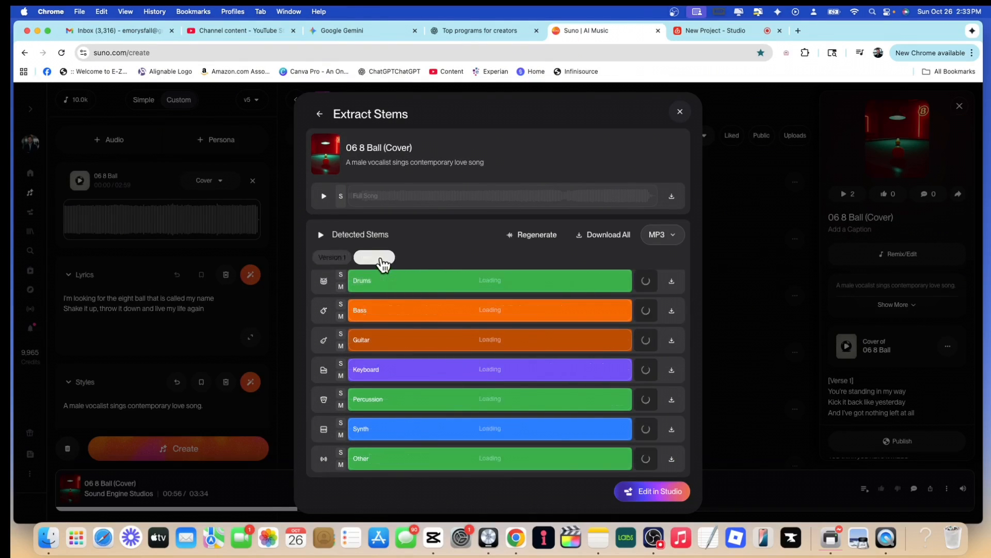
{"action": "left_click", "coordinate": [373, 257]}
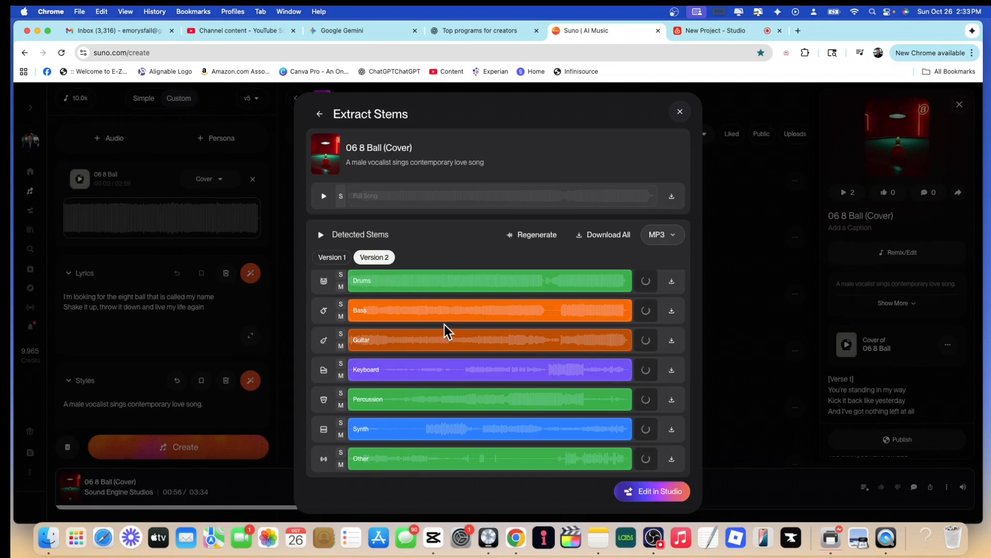
{"action": "left_click", "coordinate": [372, 257]}
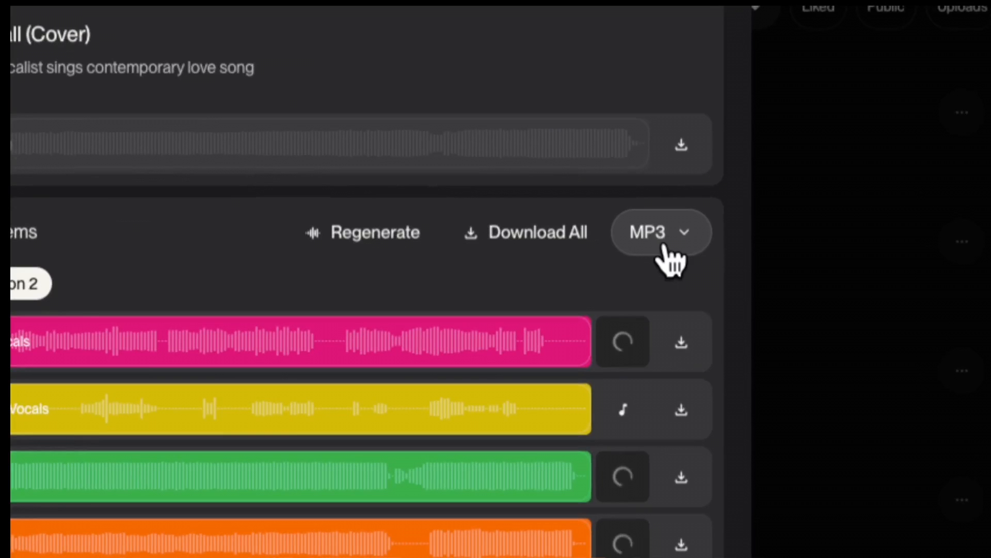
{"action": "mouse_move", "coordinate": [692, 256]}
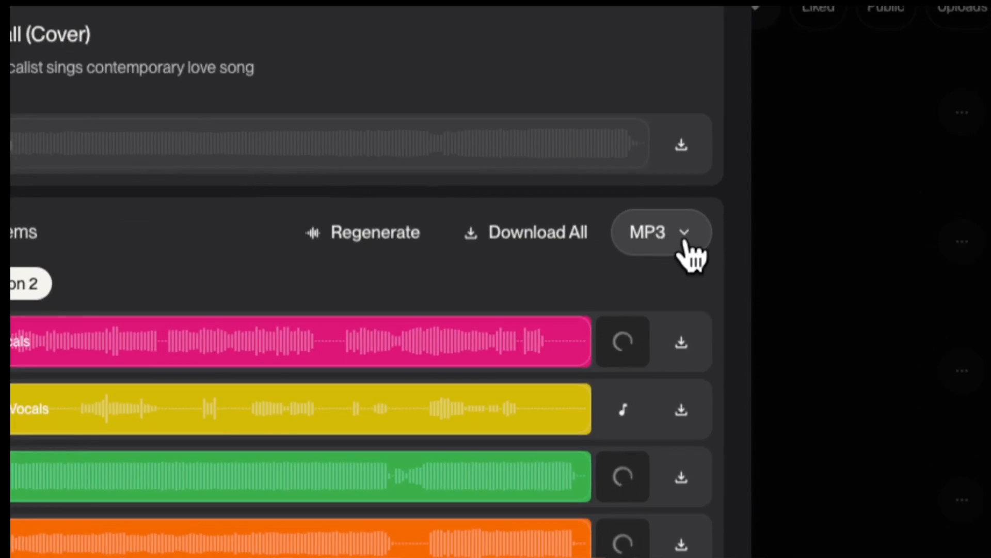
Step: Set the stems to download as high-quality WAV audio instead of MP3
{"action": "left_click", "coordinate": [660, 231]}
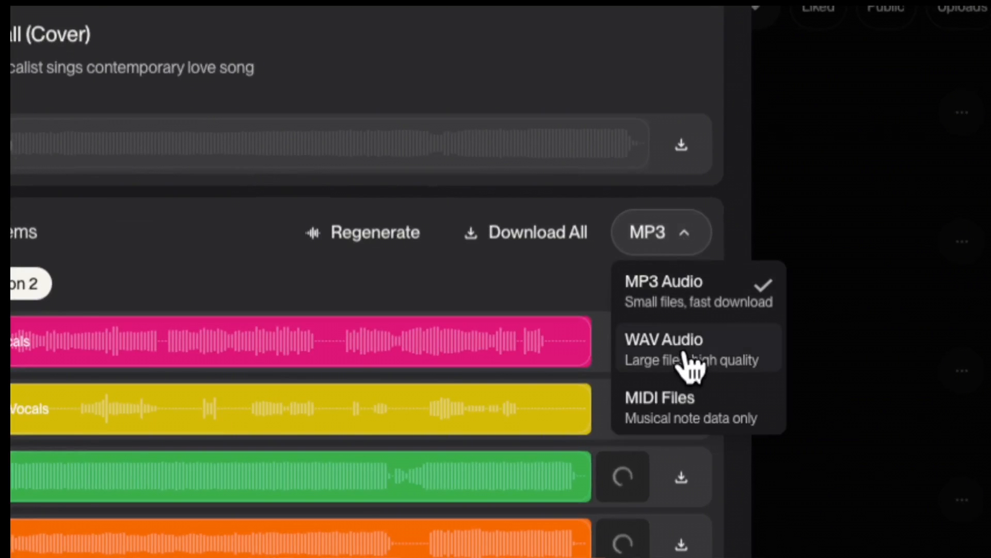
{"action": "mouse_move", "coordinate": [689, 376]}
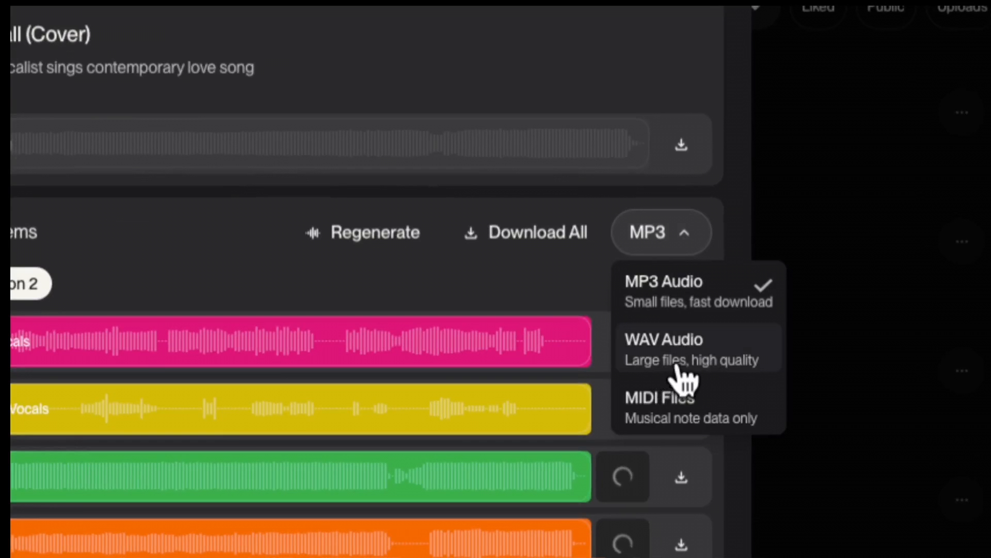
{"action": "left_click", "coordinate": [663, 348]}
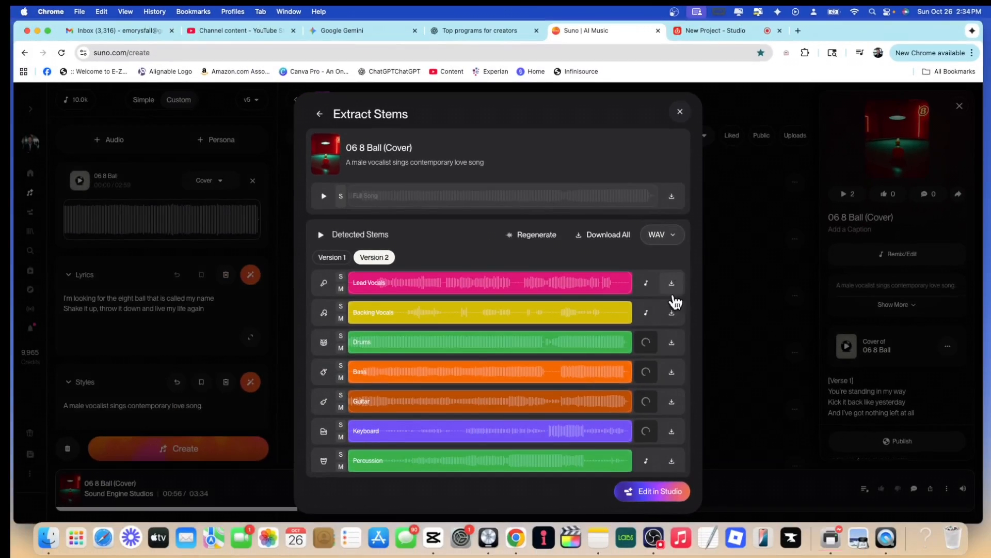
{"action": "mouse_move", "coordinate": [646, 282]}
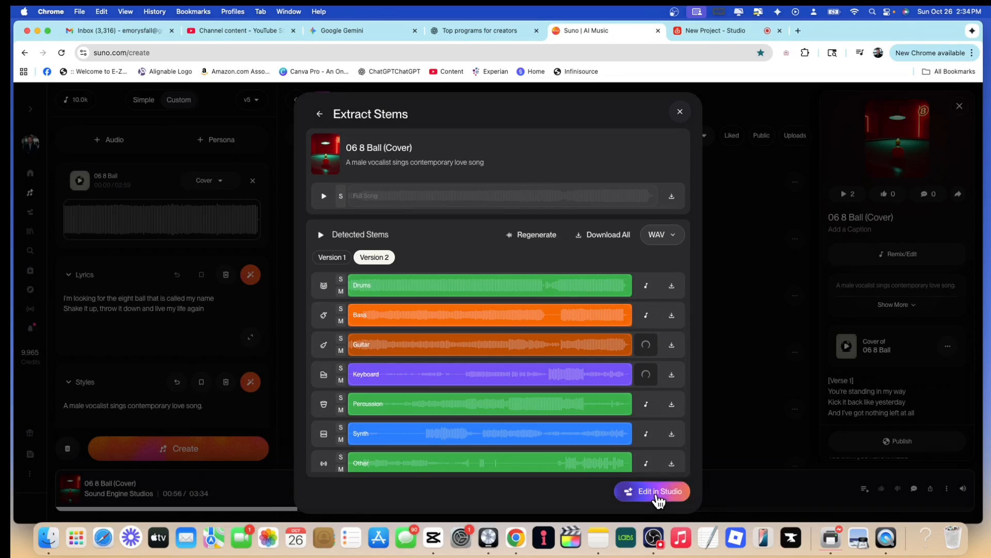
Step: Load the stems into Studio, mute the original full mix and play the multitrack stems
{"action": "left_click", "coordinate": [651, 491]}
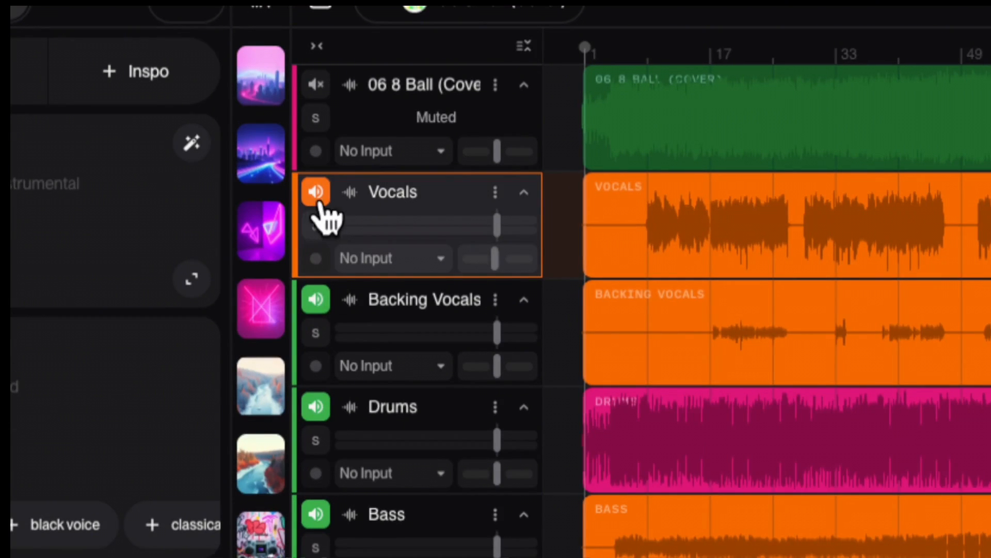
{"action": "left_click", "coordinate": [315, 298]}
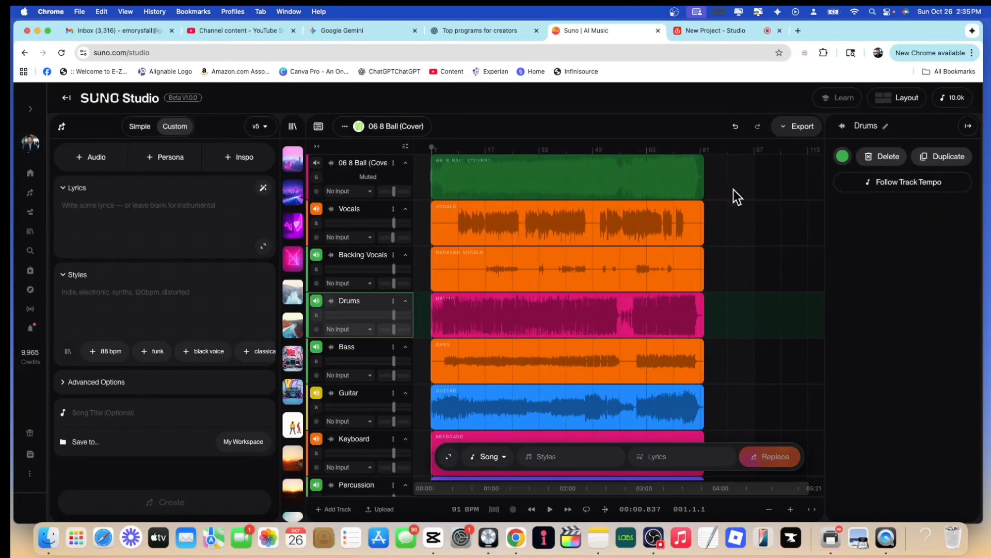
{"action": "left_click", "coordinate": [565, 315]}
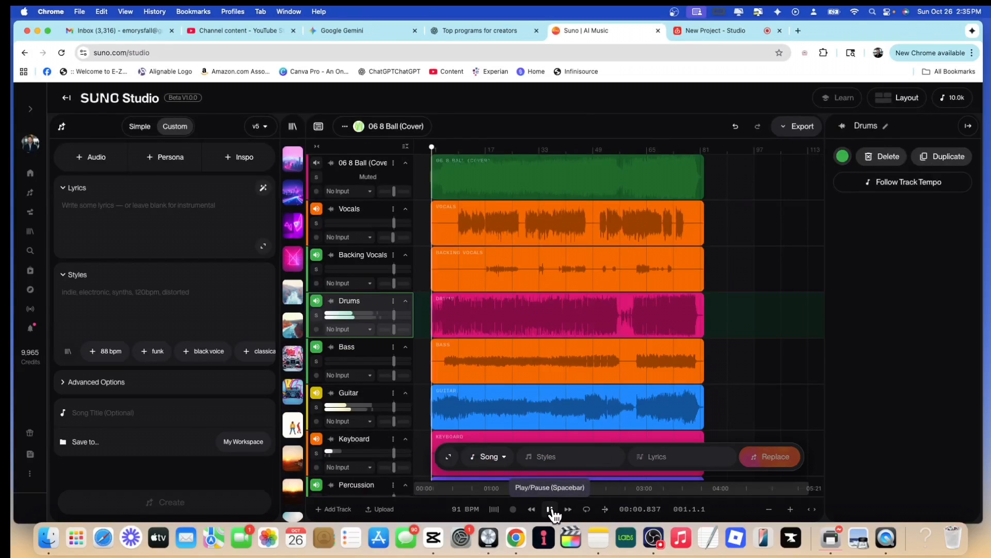
{"action": "left_click", "coordinate": [550, 508]}
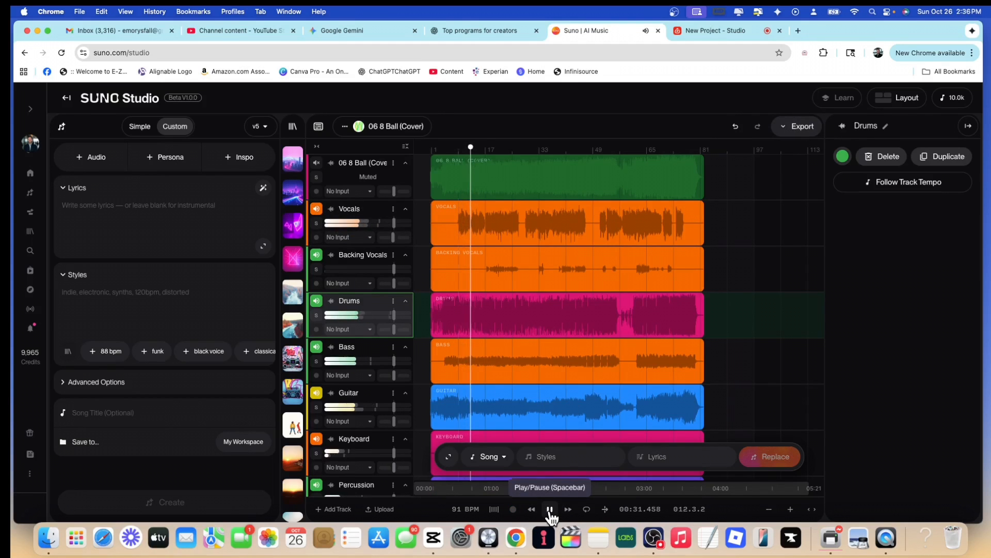
Step: Mute the original Vocals stem, preview the instrumental mix, then stop playback
{"action": "left_click", "coordinate": [316, 207]}
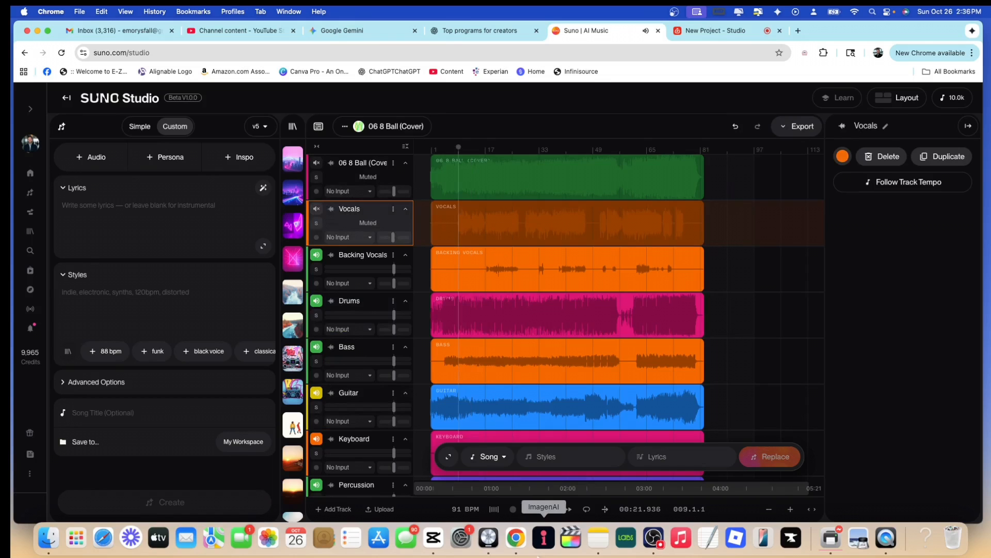
{"action": "left_click", "coordinate": [549, 509]}
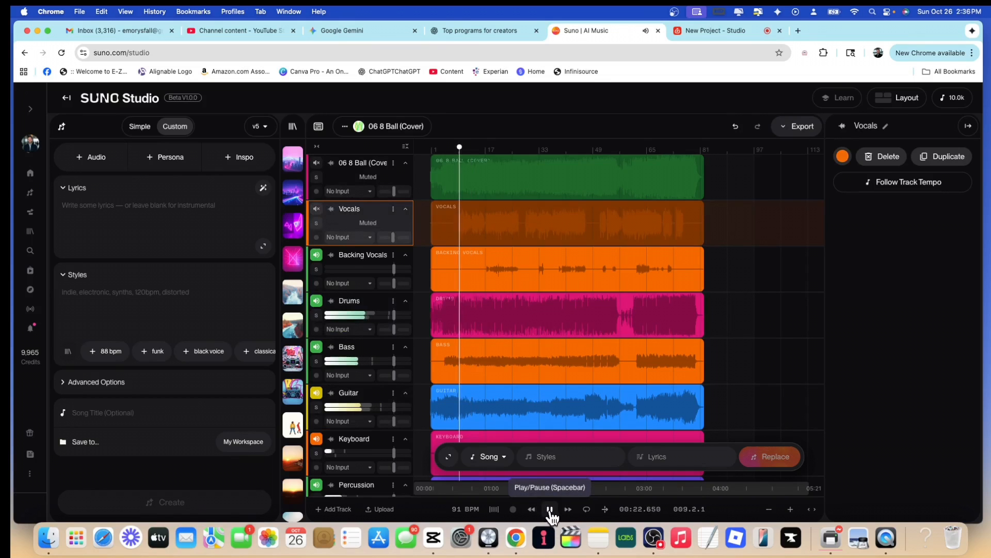
{"action": "left_click", "coordinate": [550, 508]}
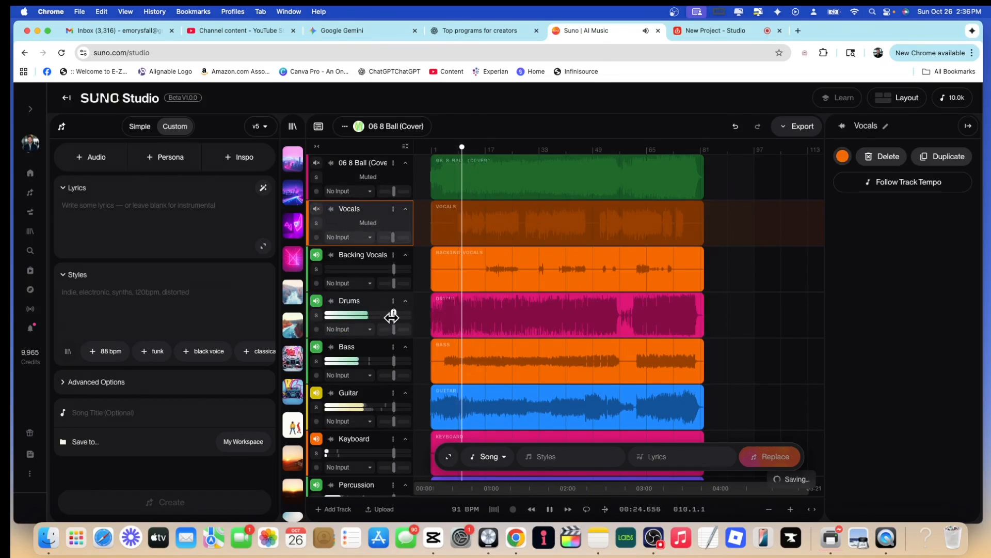
{"action": "left_click", "coordinate": [549, 509]}
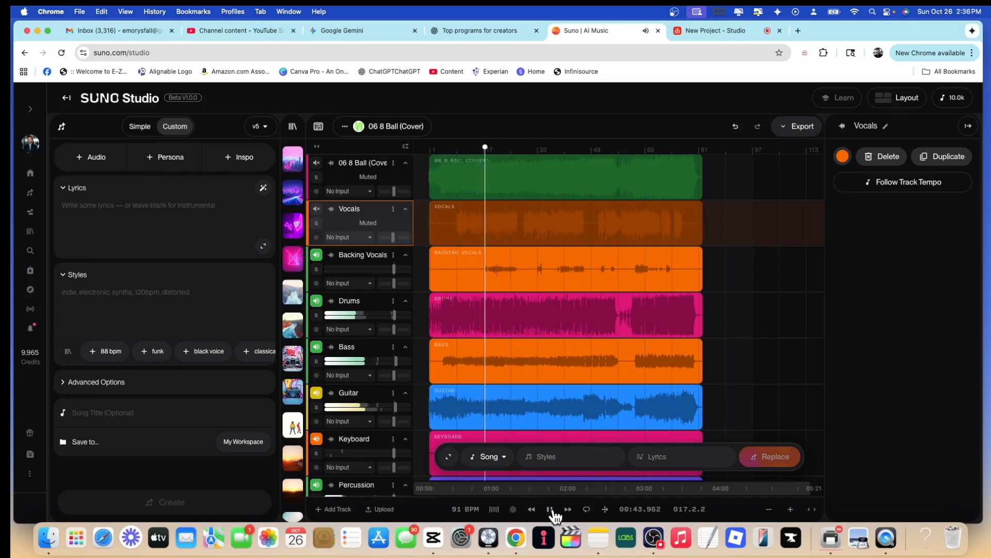
{"action": "left_click", "coordinate": [513, 509]}
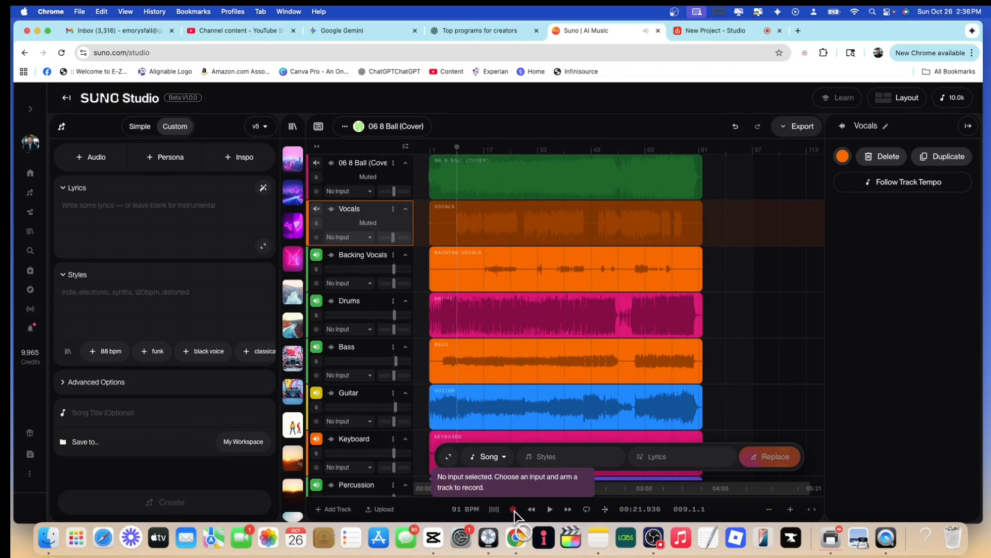
{"action": "mouse_move", "coordinate": [388, 435]}
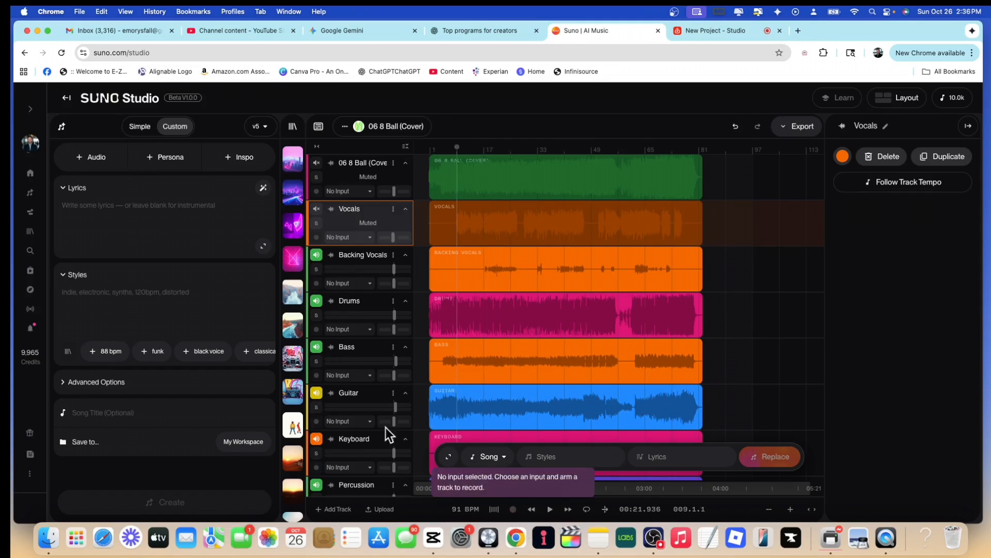
{"action": "mouse_move", "coordinate": [513, 511]}
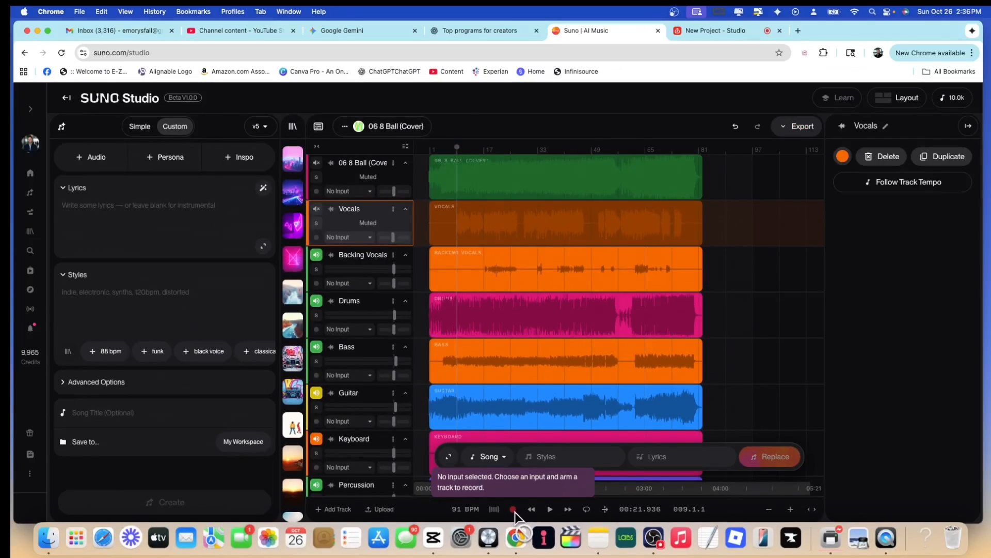
{"action": "mouse_move", "coordinate": [173, 405]}
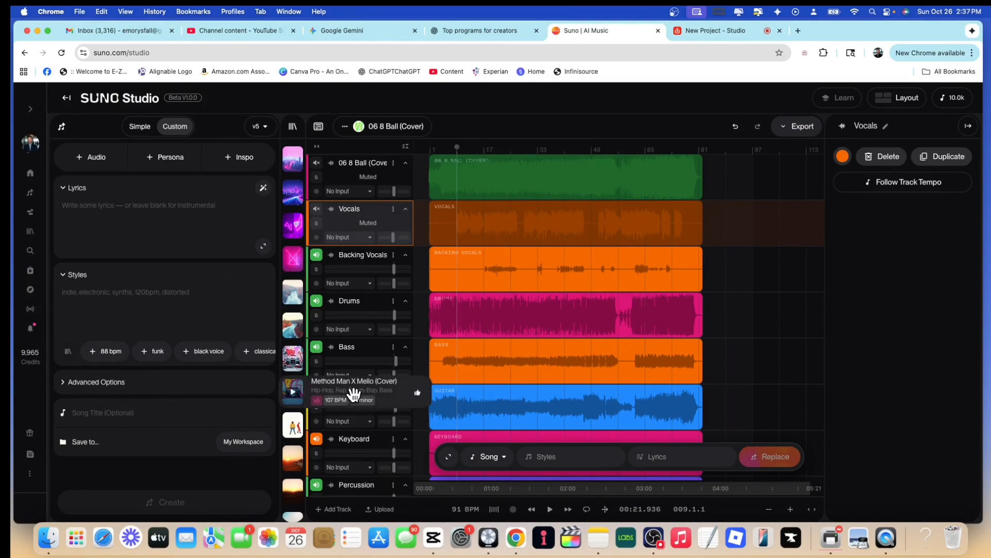
{"action": "mouse_move", "coordinate": [215, 205]}
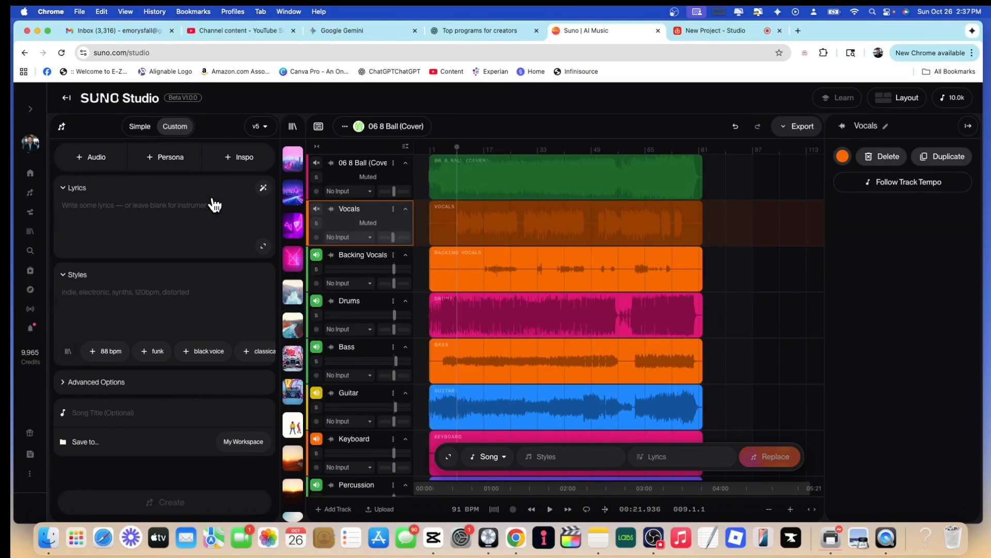
{"action": "mouse_move", "coordinate": [374, 329]}
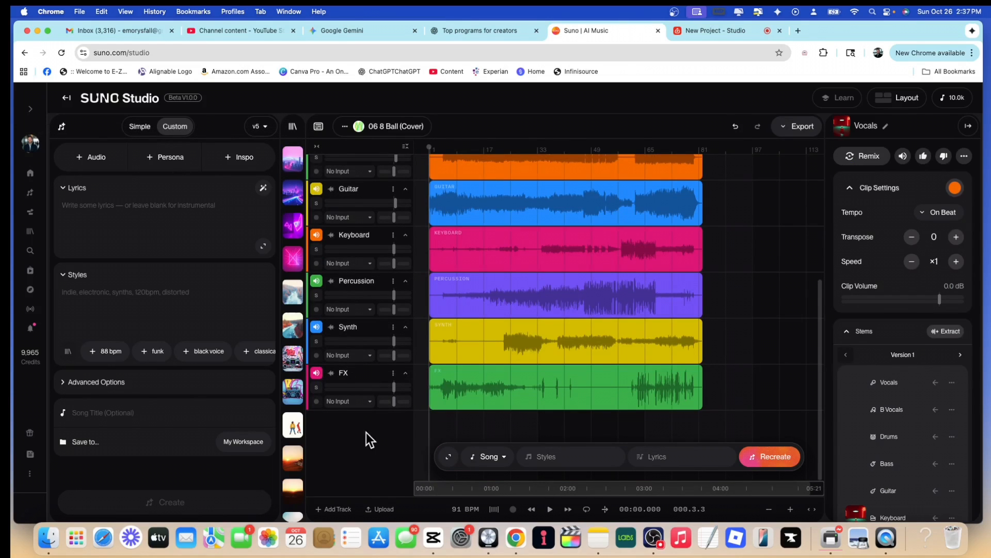
Step: Add two empty tracks and set the first one's input to 1 | M-Track (0763:4008)
{"action": "left_click", "coordinate": [334, 509]}
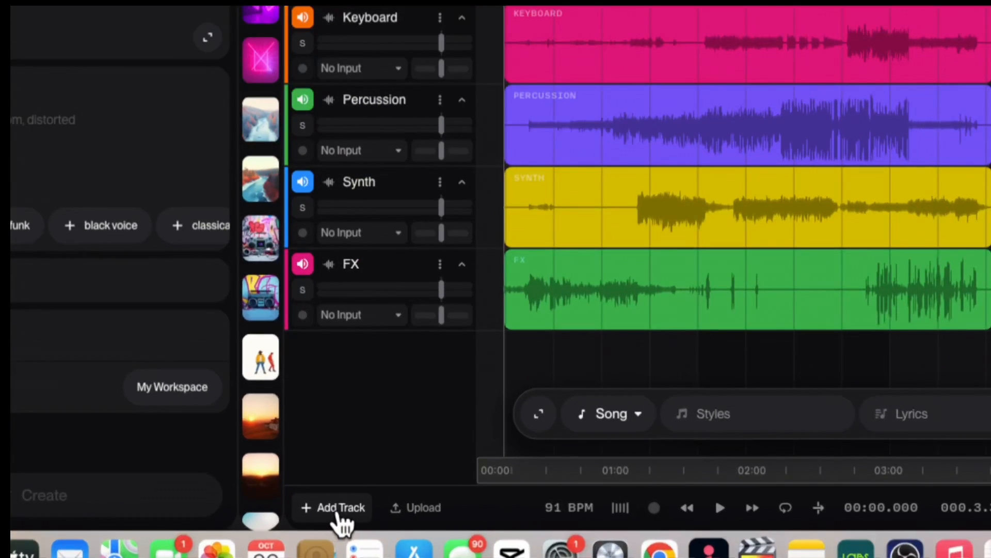
{"action": "left_click", "coordinate": [333, 507]}
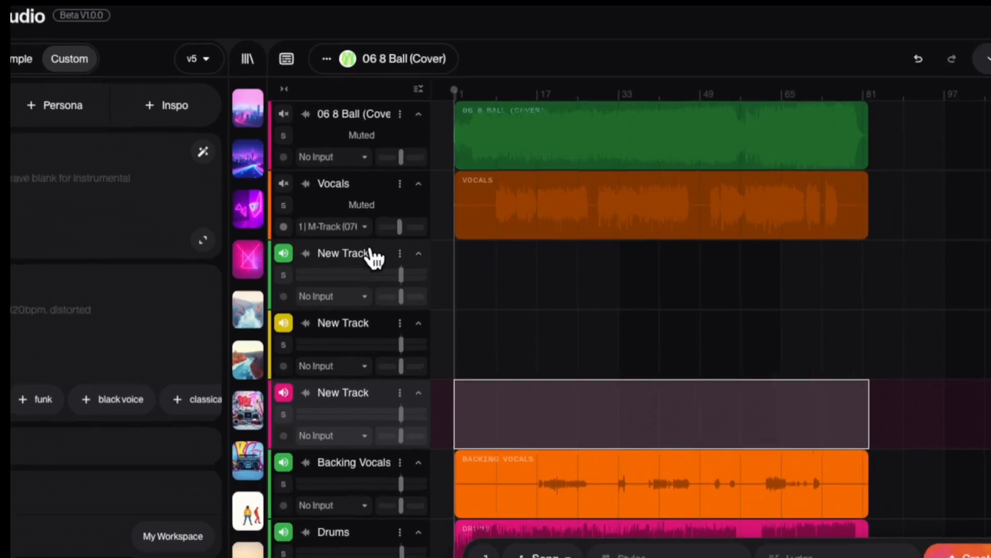
{"action": "left_click", "coordinate": [334, 296]}
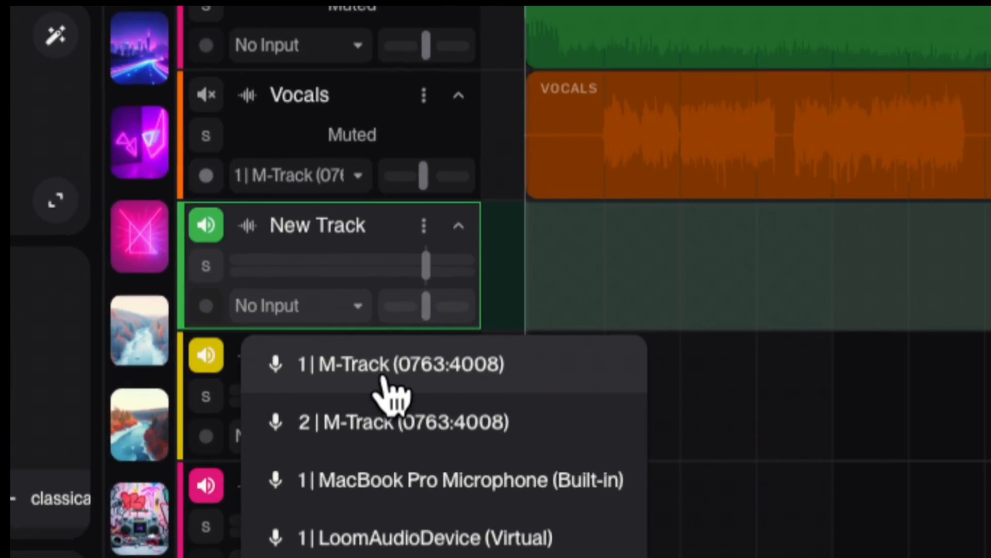
{"action": "left_click", "coordinate": [404, 363]}
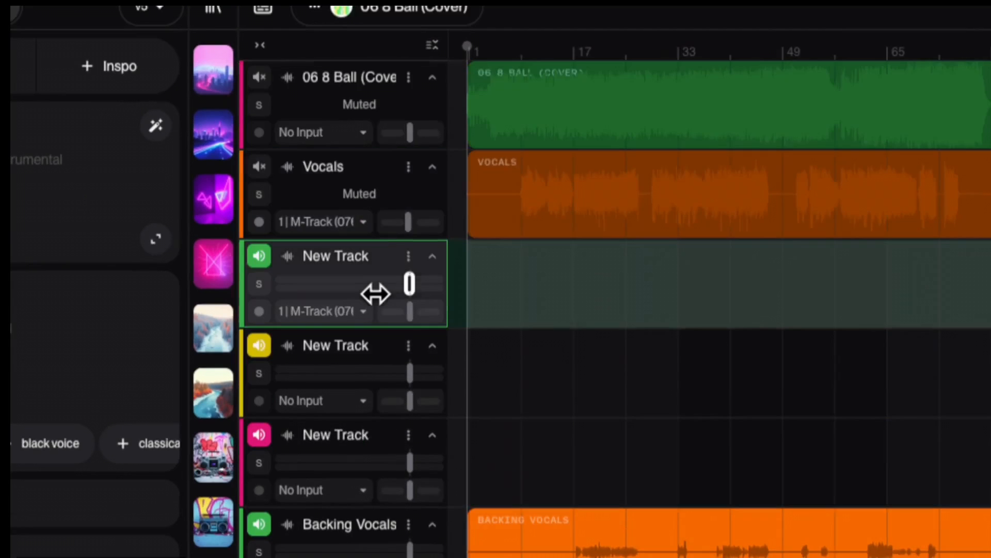
{"action": "mouse_move", "coordinate": [498, 277]}
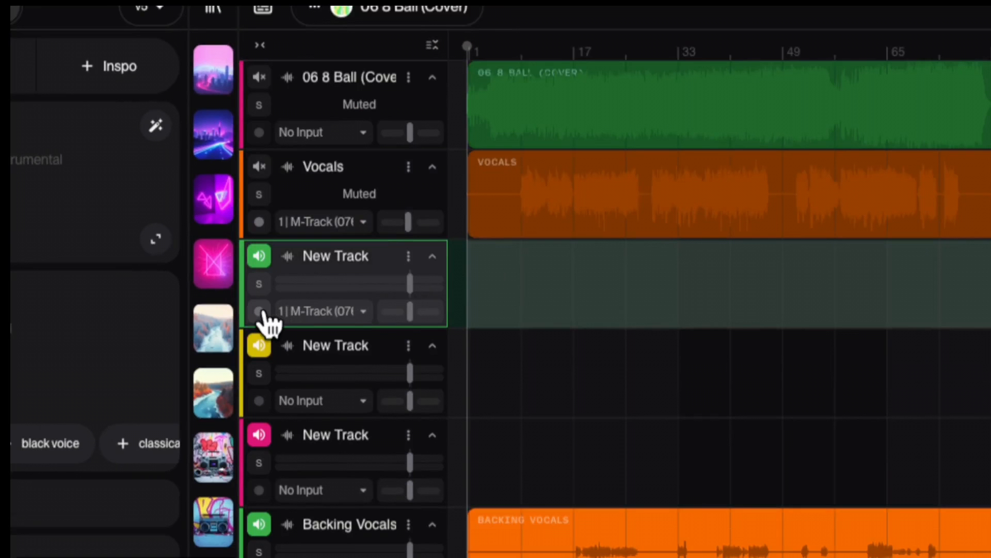
Step: Arm the new track, record a short vocal take from the M-Track, then stop
{"action": "left_click", "coordinate": [258, 311]}
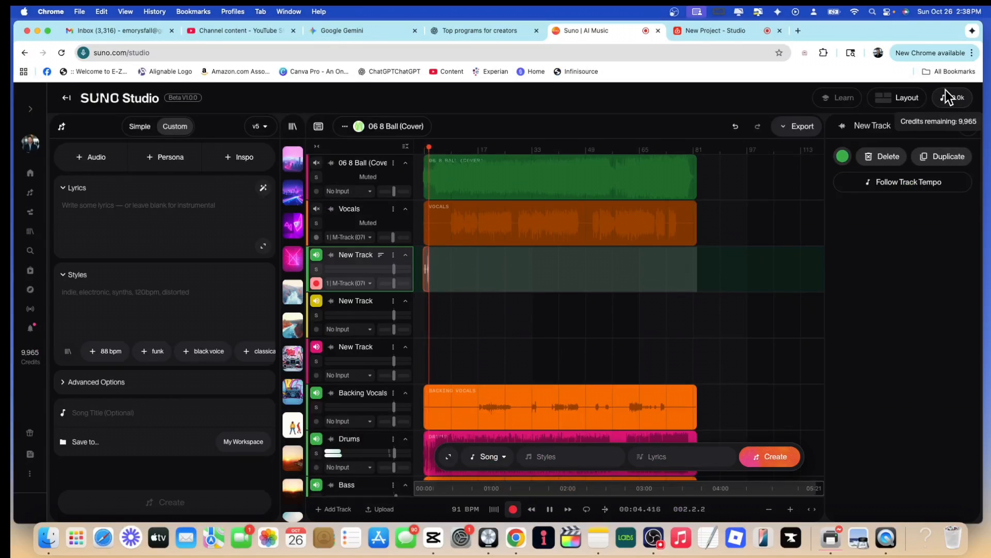
{"action": "left_click", "coordinate": [550, 509]}
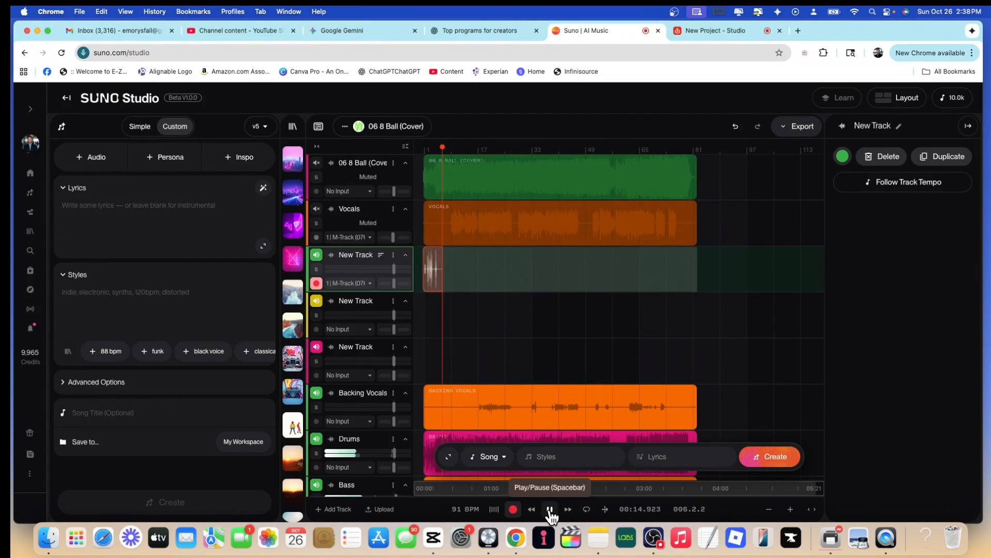
{"action": "left_click", "coordinate": [550, 508]}
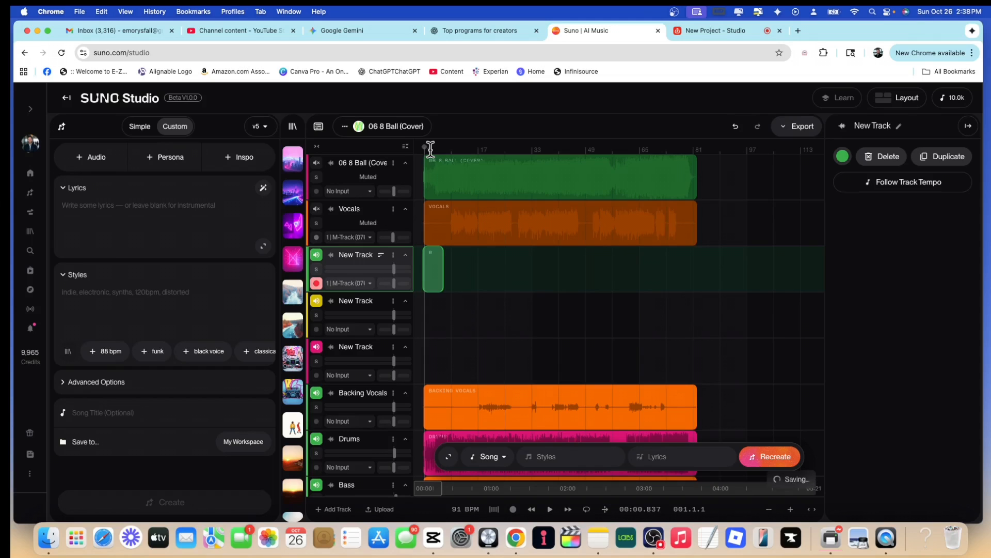
Step: Return the playhead to the start of the song in Suno Studio
{"action": "left_click", "coordinate": [548, 509]}
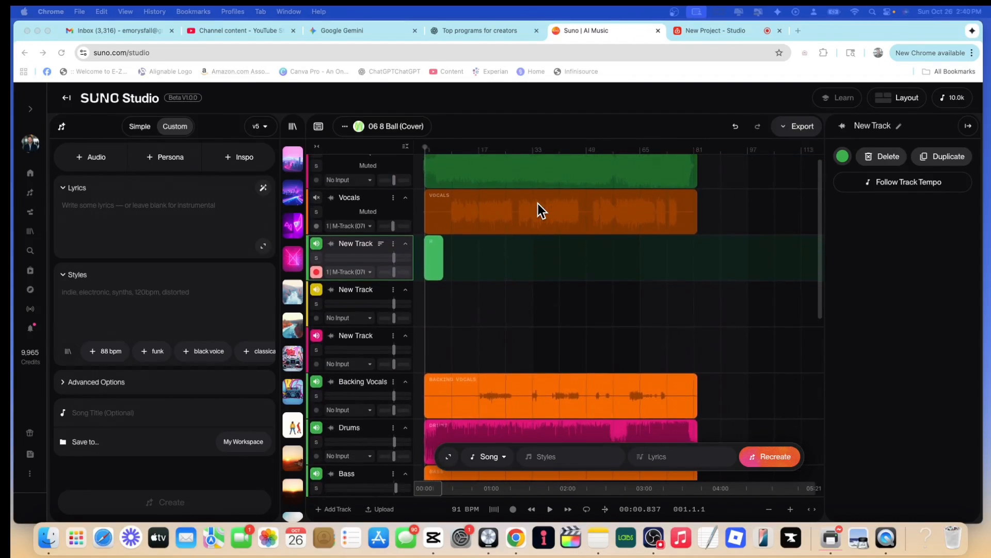
{"action": "mouse_move", "coordinate": [480, 196]}
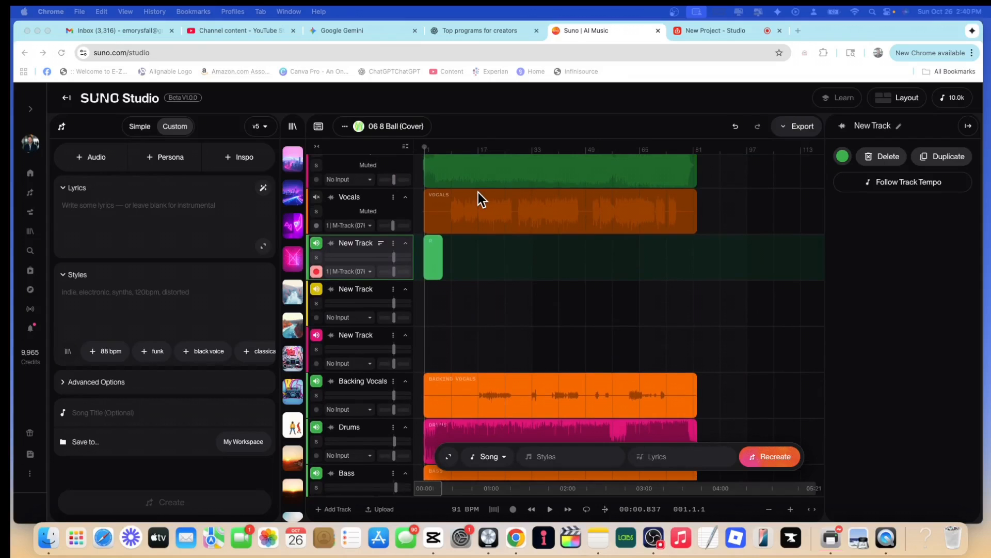
{"action": "mouse_move", "coordinate": [489, 206]}
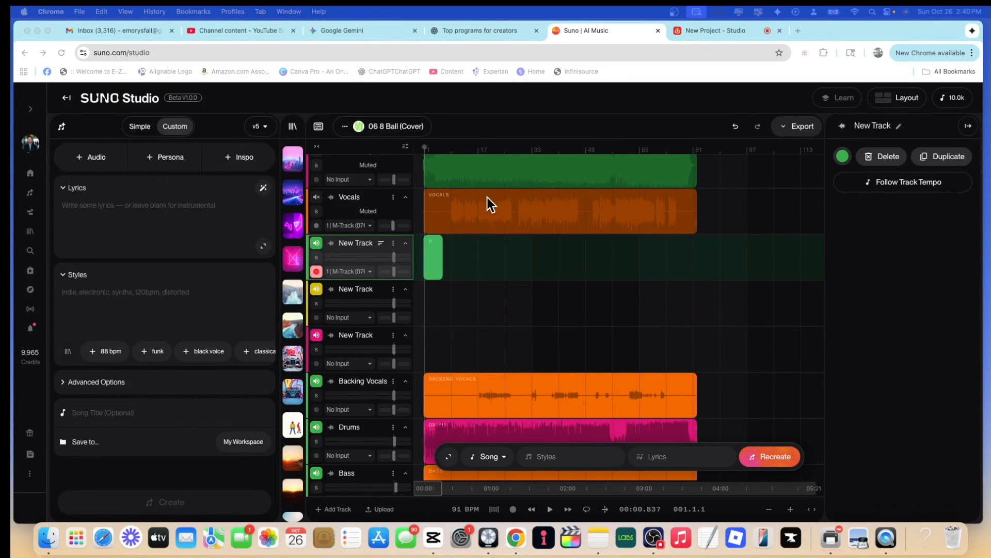
{"action": "mouse_move", "coordinate": [519, 283]}
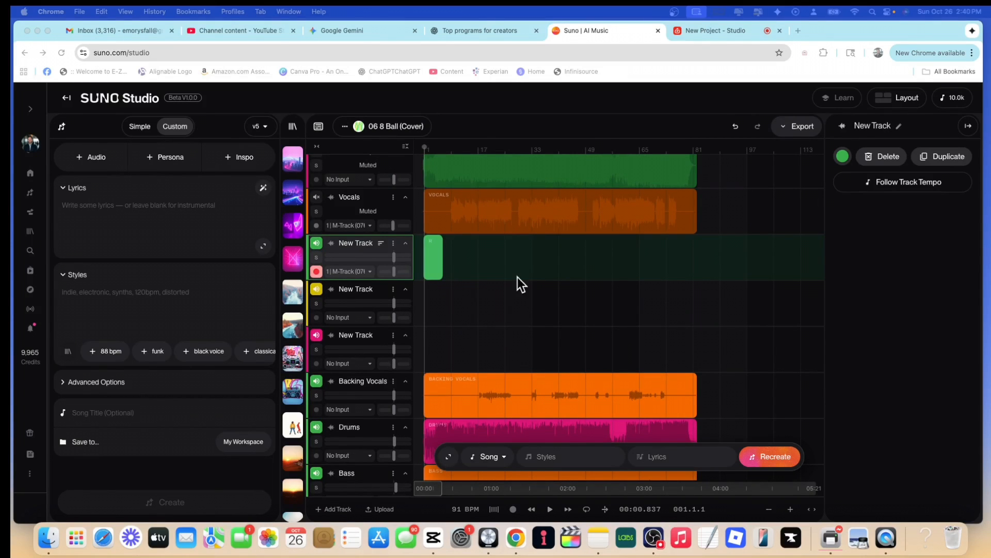
{"action": "mouse_move", "coordinate": [742, 99]}
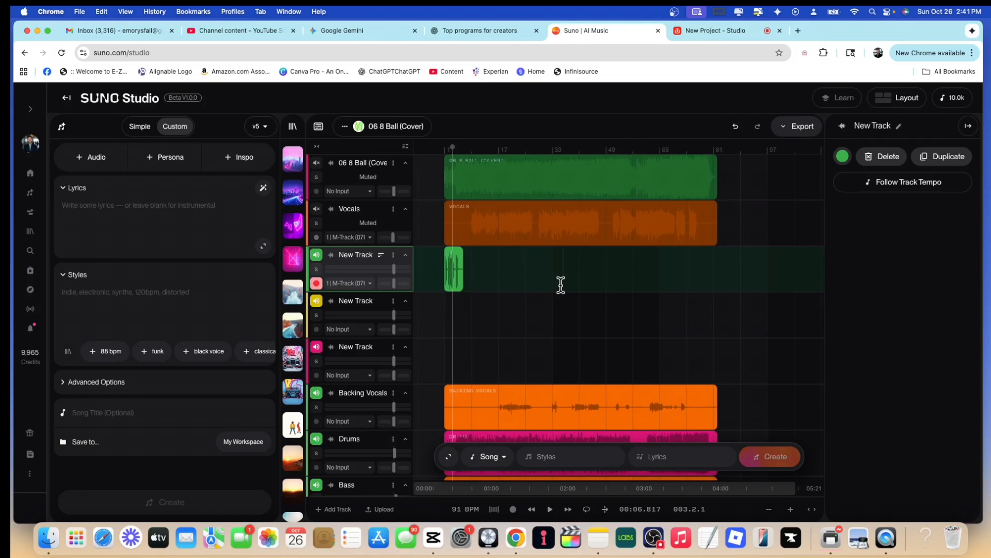
{"action": "mouse_move", "coordinate": [529, 285]}
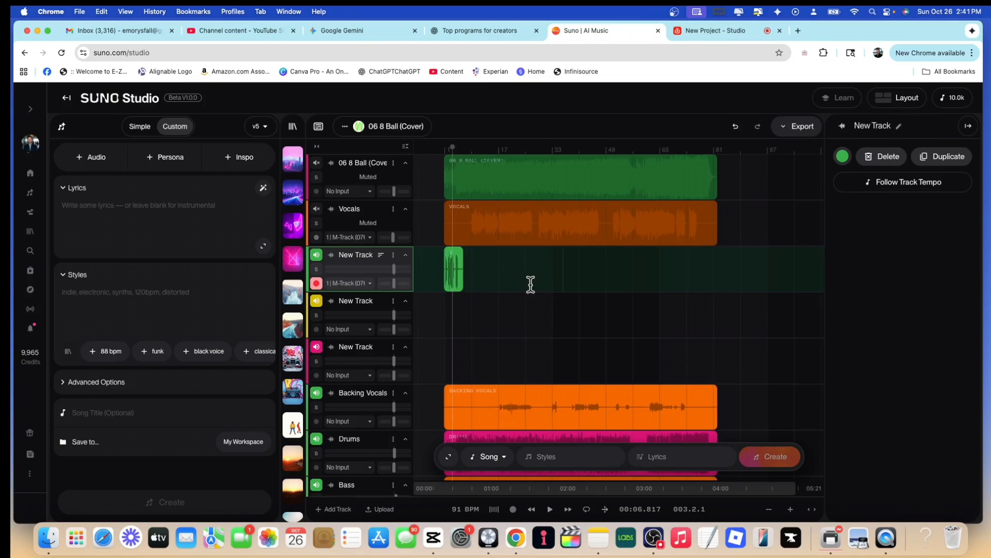
{"action": "mouse_move", "coordinate": [492, 265]}
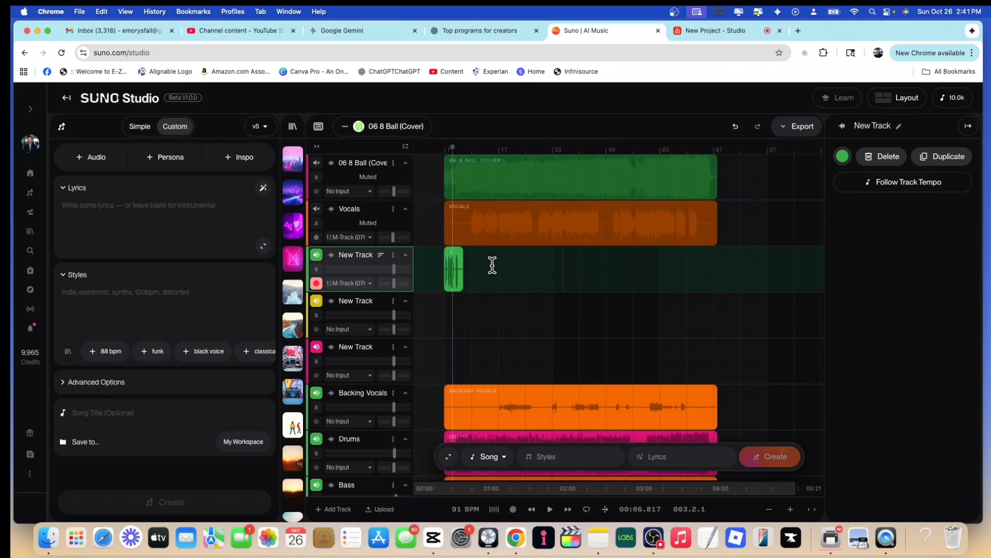
{"action": "mouse_move", "coordinate": [497, 264]}
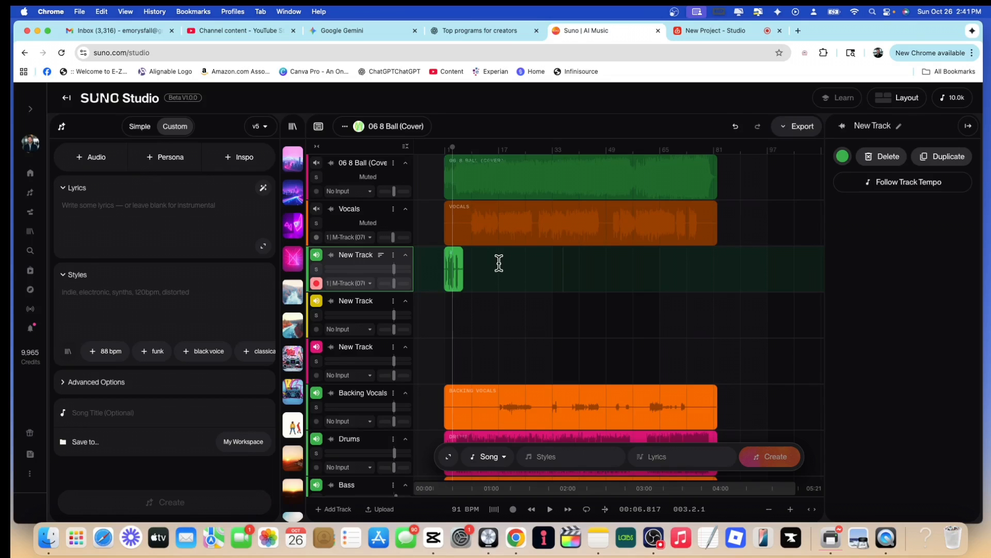
{"action": "mouse_move", "coordinate": [601, 225]}
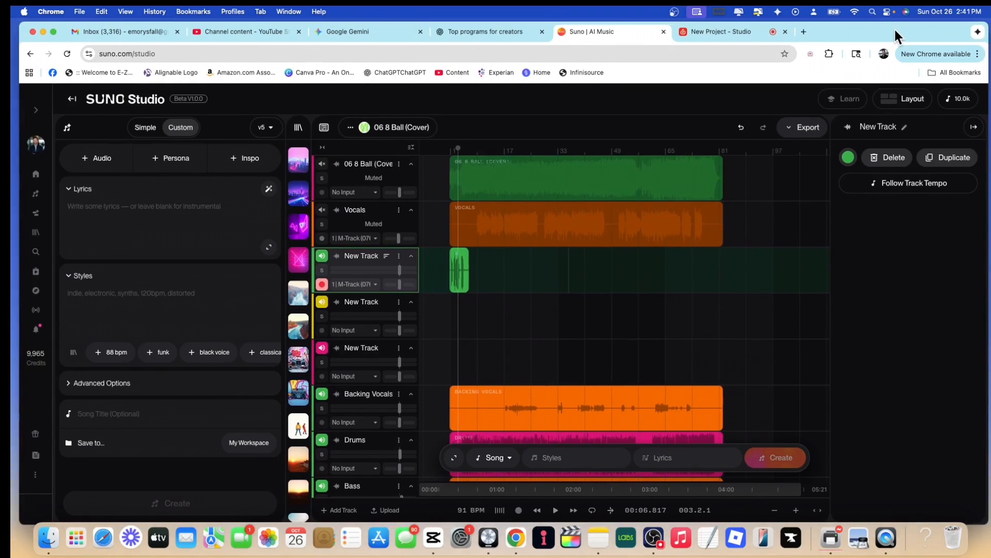
{"action": "mouse_move", "coordinate": [532, 268]}
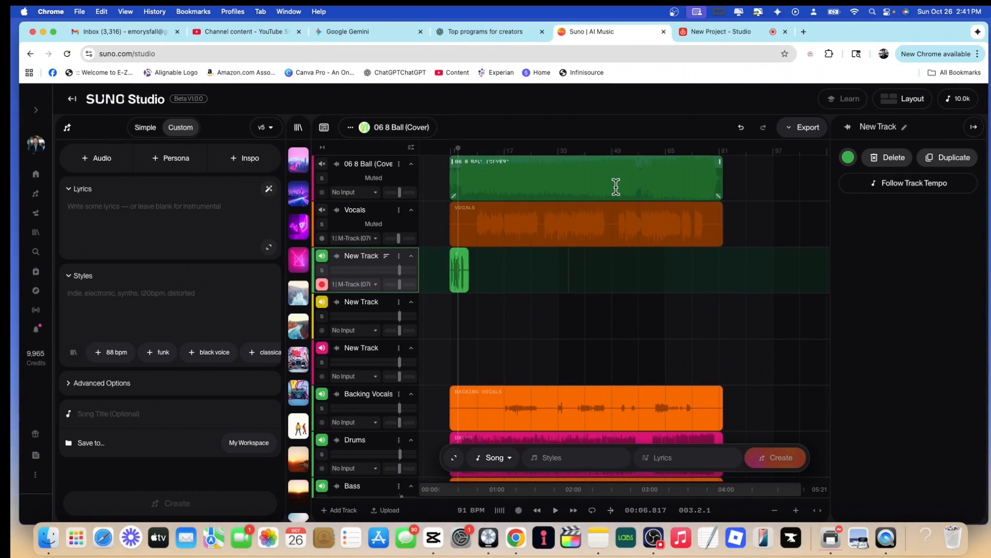
{"action": "mouse_move", "coordinate": [715, 175]}
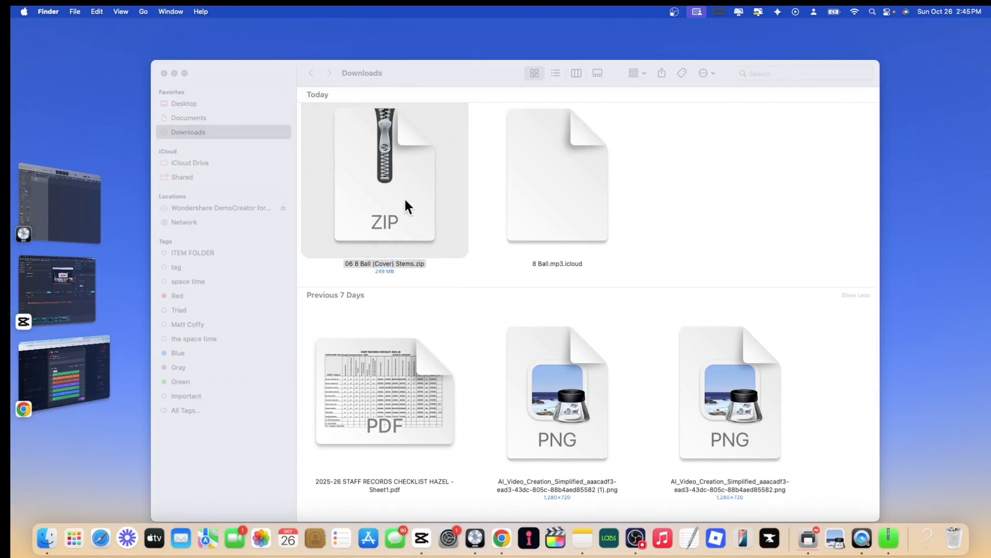
Step: Unpack the 06 8 Ball (Cover) Stems zip in the Downloads folder
{"action": "double_click", "coordinate": [384, 180]}
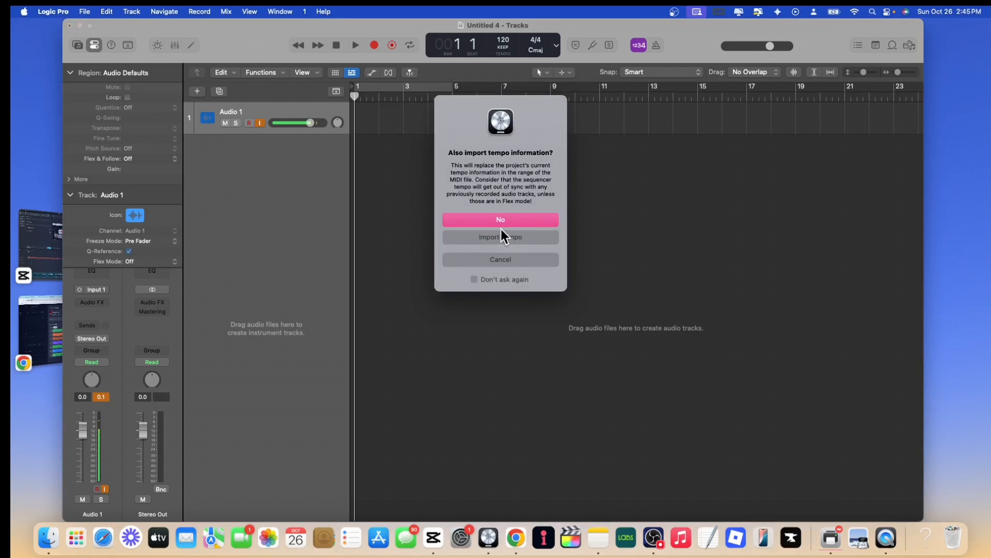
Step: Decline importing the stems' tempo information and set the project tempo to 90 BPM
{"action": "left_click", "coordinate": [500, 218]}
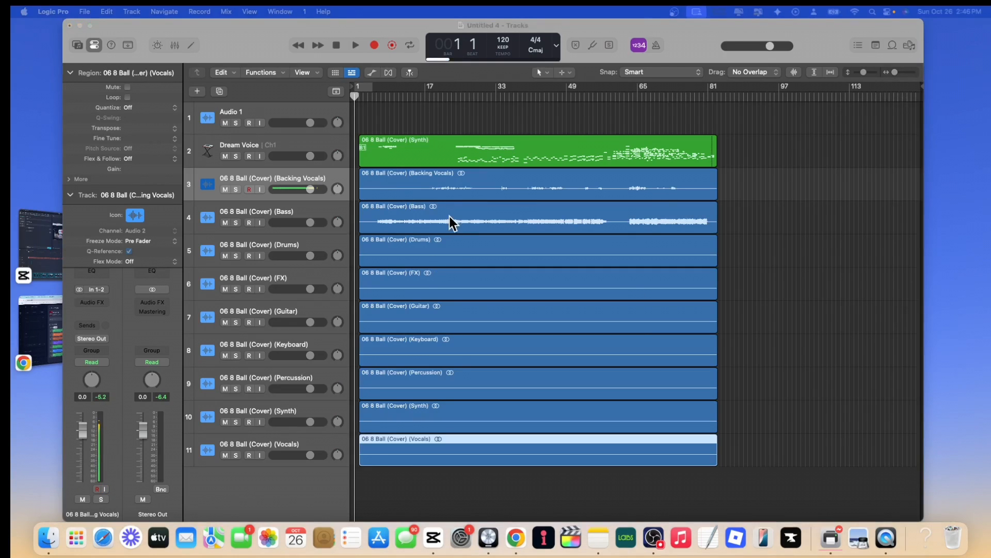
{"action": "mouse_move", "coordinate": [424, 111]}
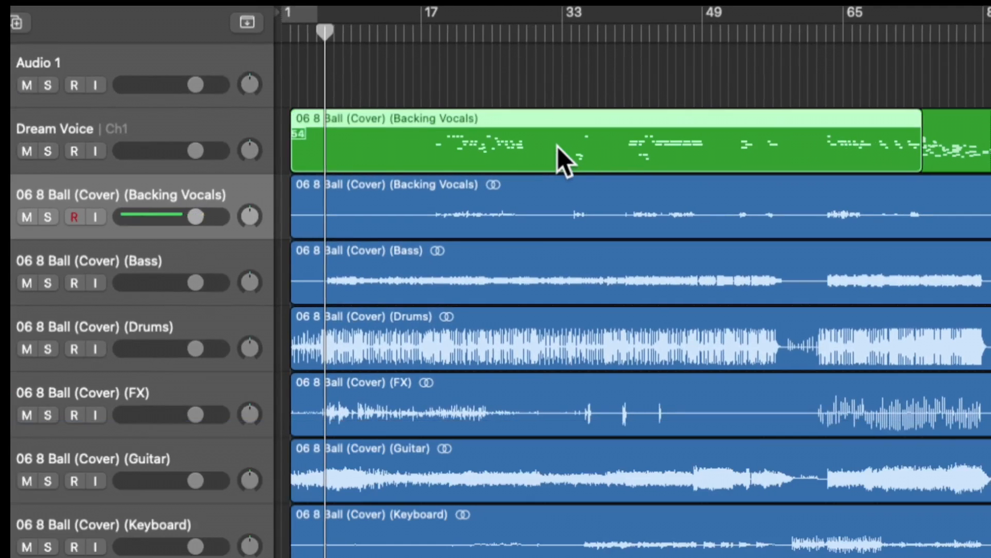
{"action": "double_click", "coordinate": [557, 146]}
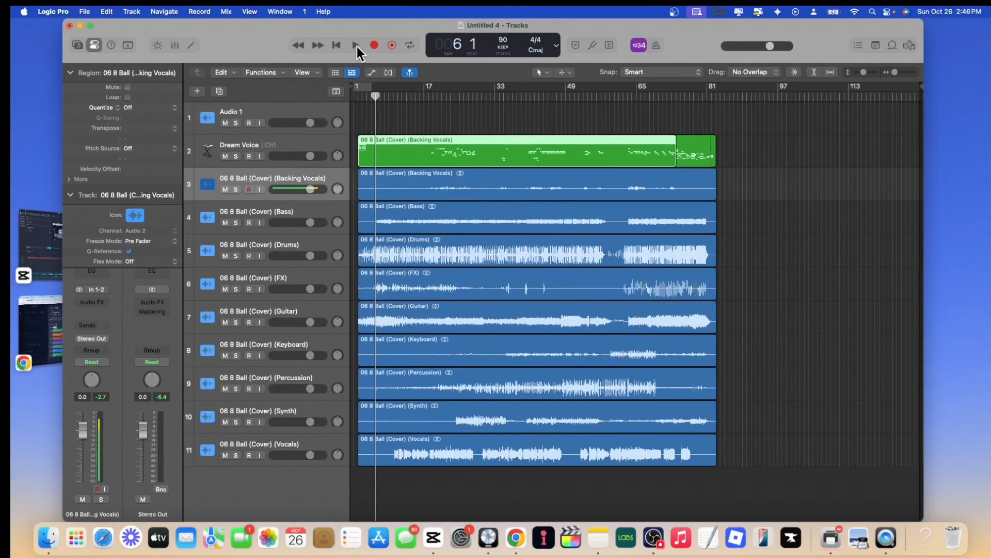
Step: Preview the imported stems and silence the Dream Voice MIDI track
{"action": "left_click", "coordinate": [354, 45]}
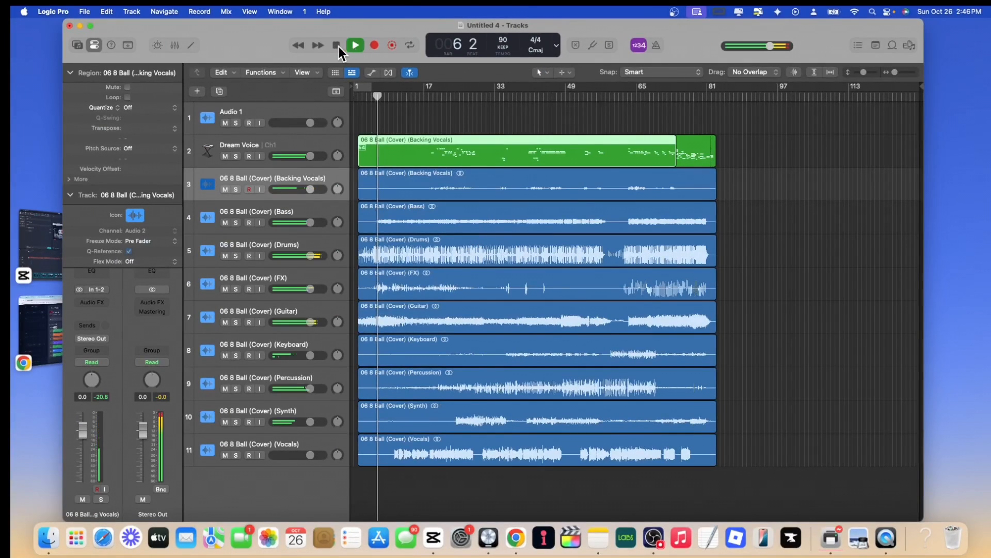
{"action": "left_click", "coordinate": [336, 45]}
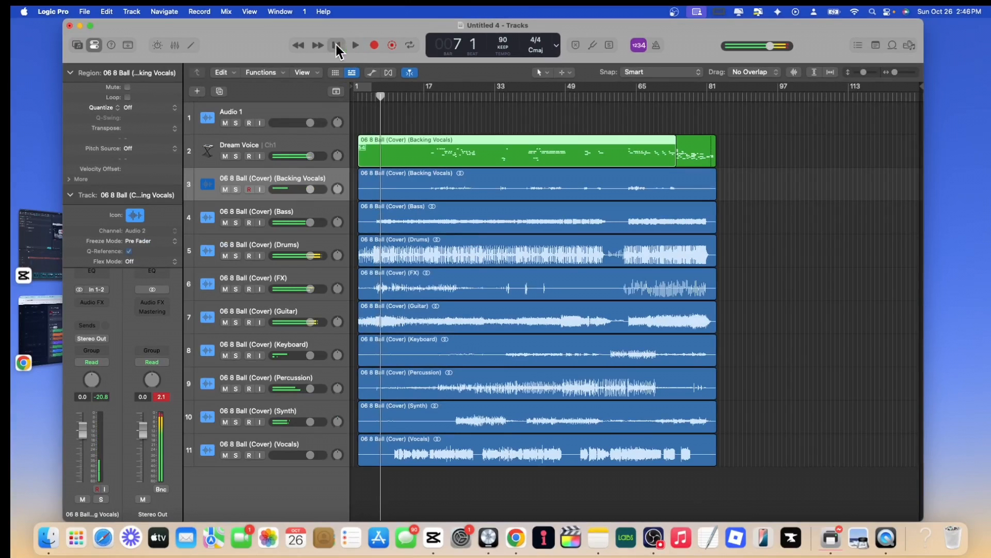
{"action": "left_click", "coordinate": [355, 44]}
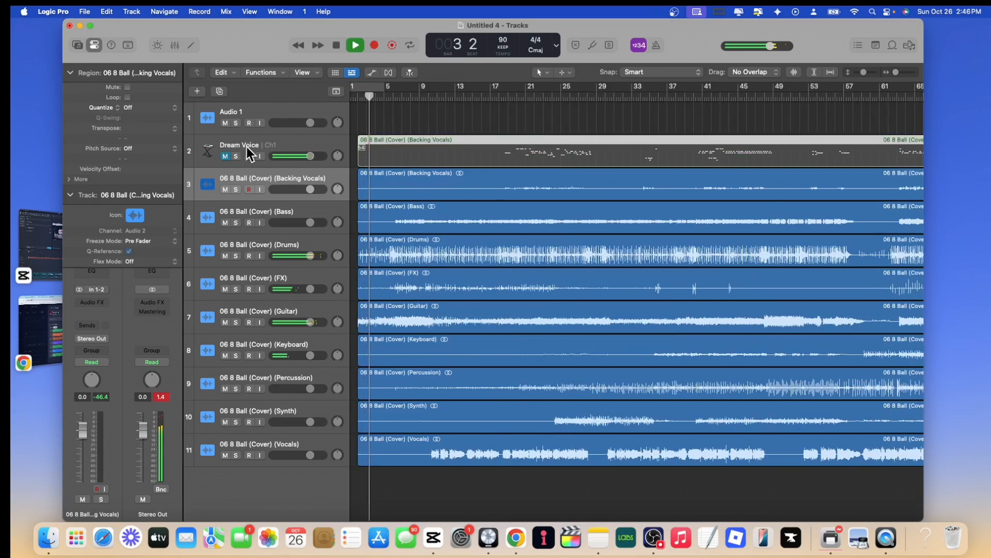
{"action": "left_click", "coordinate": [336, 45]}
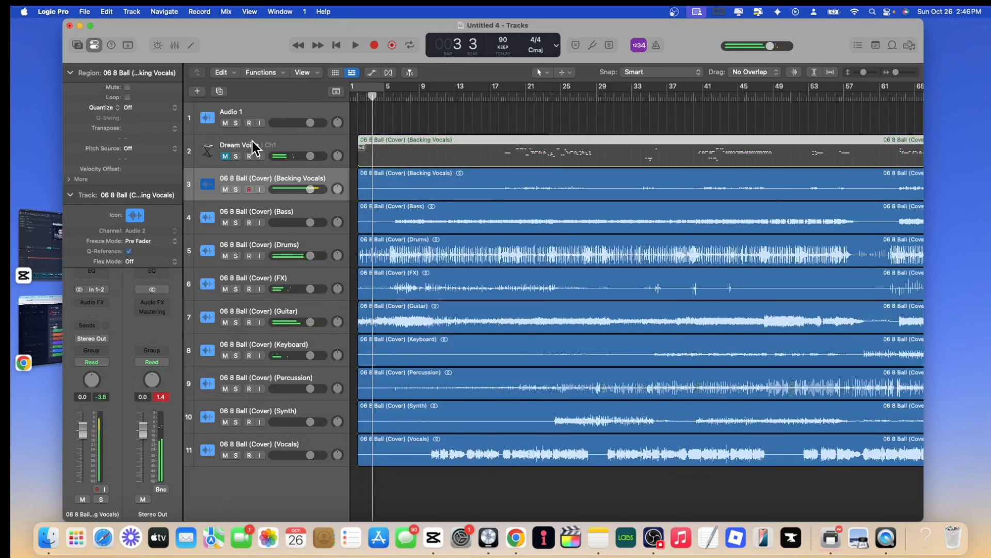
{"action": "mouse_move", "coordinate": [250, 146]}
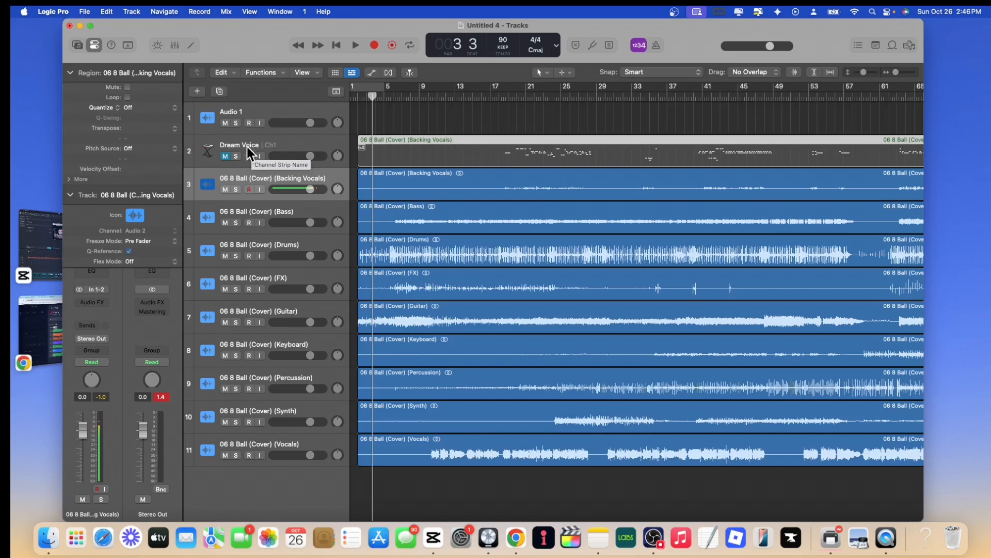
{"action": "mouse_move", "coordinate": [246, 156]}
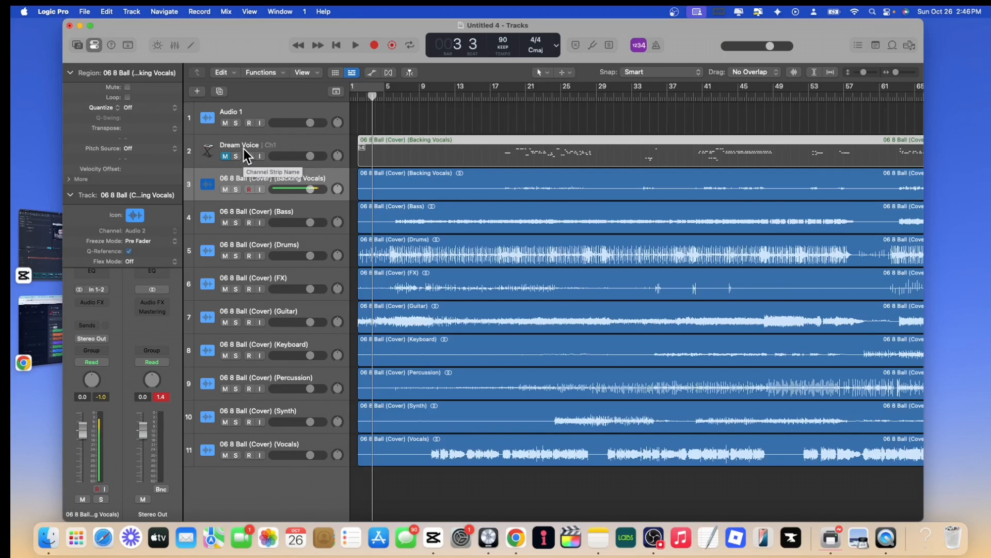
{"action": "mouse_move", "coordinate": [252, 149]}
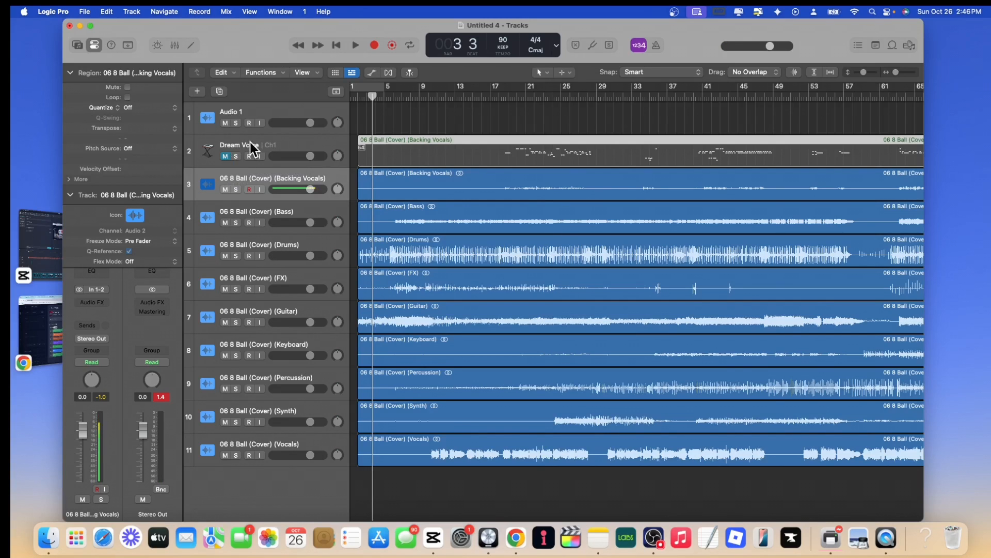
Step: Audition the mix from bar 10 with the Vocals stem moved up to track 3
{"action": "left_click", "coordinate": [355, 44]}
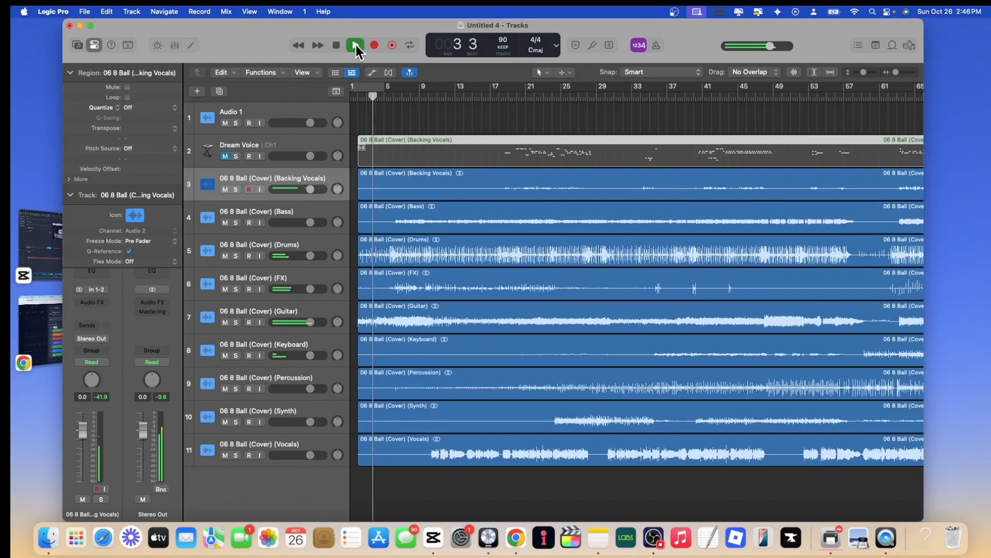
{"action": "left_click", "coordinate": [356, 45]}
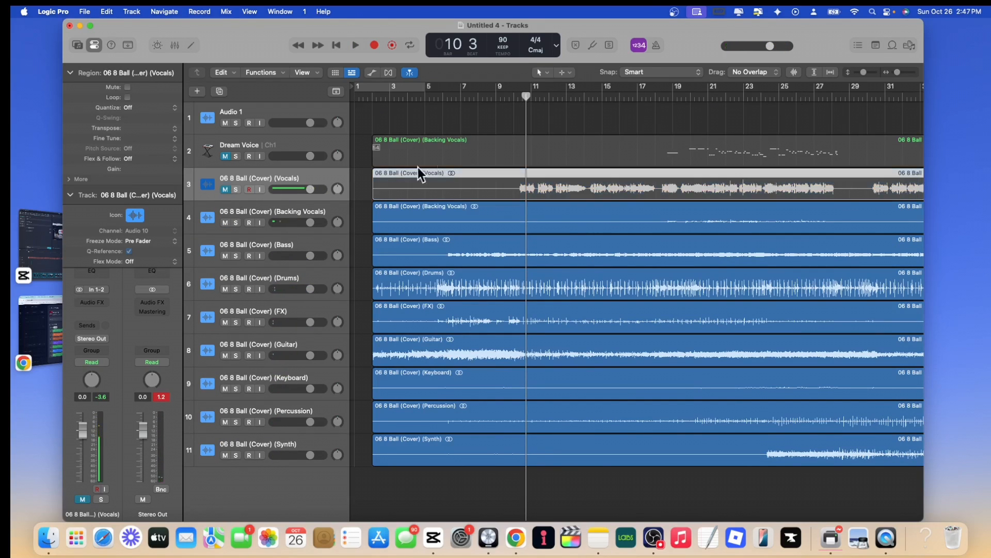
{"action": "left_click", "coordinate": [356, 44]}
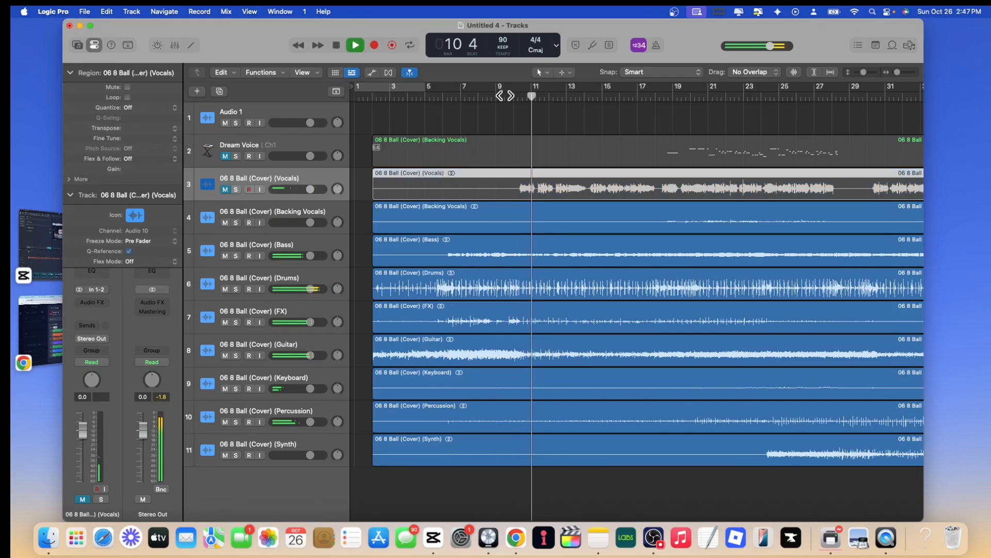
{"action": "left_click", "coordinate": [336, 44]}
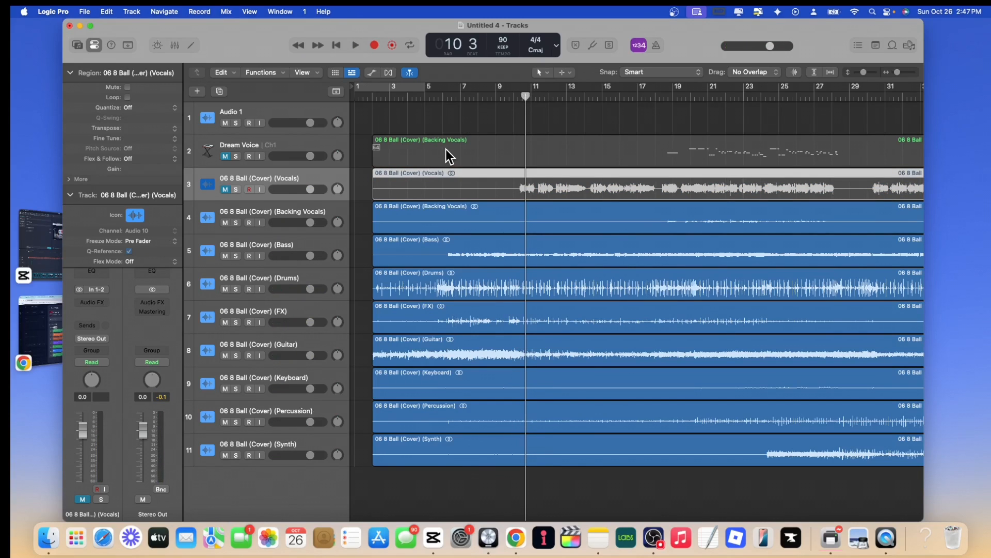
{"action": "left_click", "coordinate": [354, 45]}
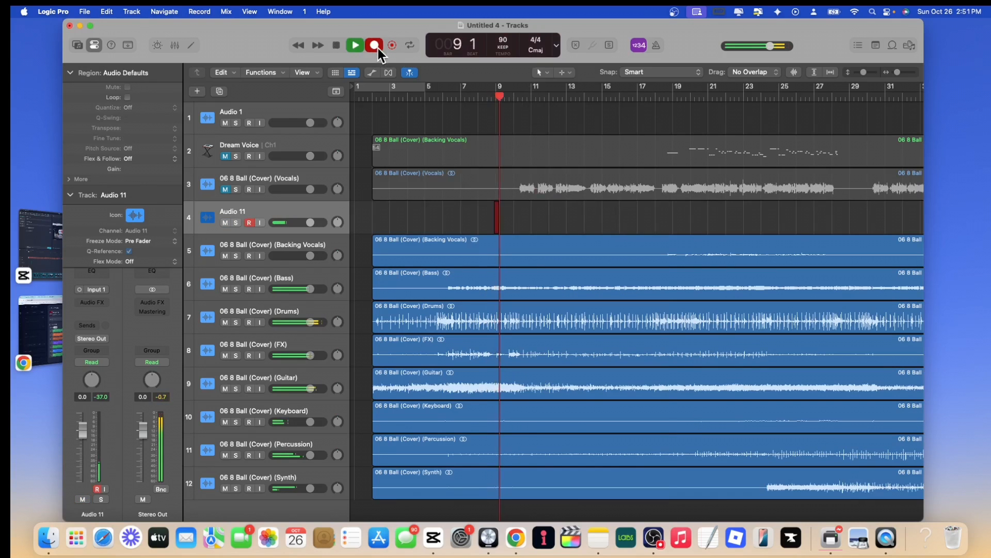
Step: Record a new vocal take onto Audio 11 across bars 9 to 30, then play it back
{"action": "left_click", "coordinate": [373, 44]}
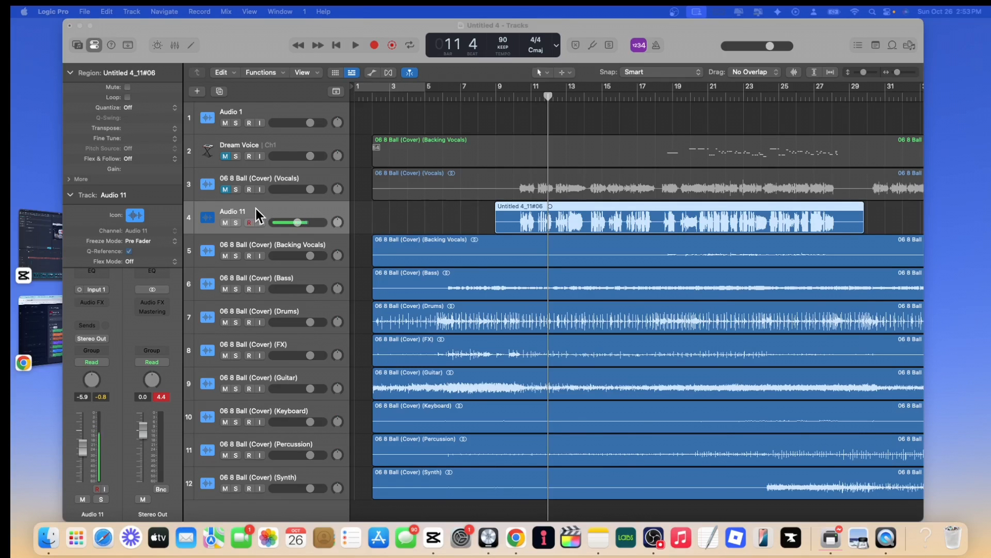
{"action": "left_click", "coordinate": [354, 45]}
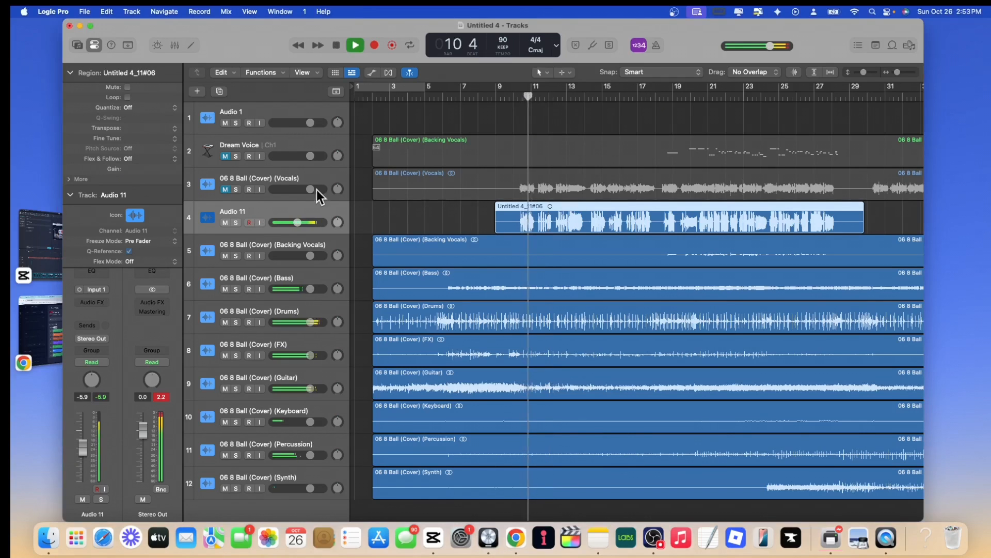
{"action": "left_click", "coordinate": [335, 44]}
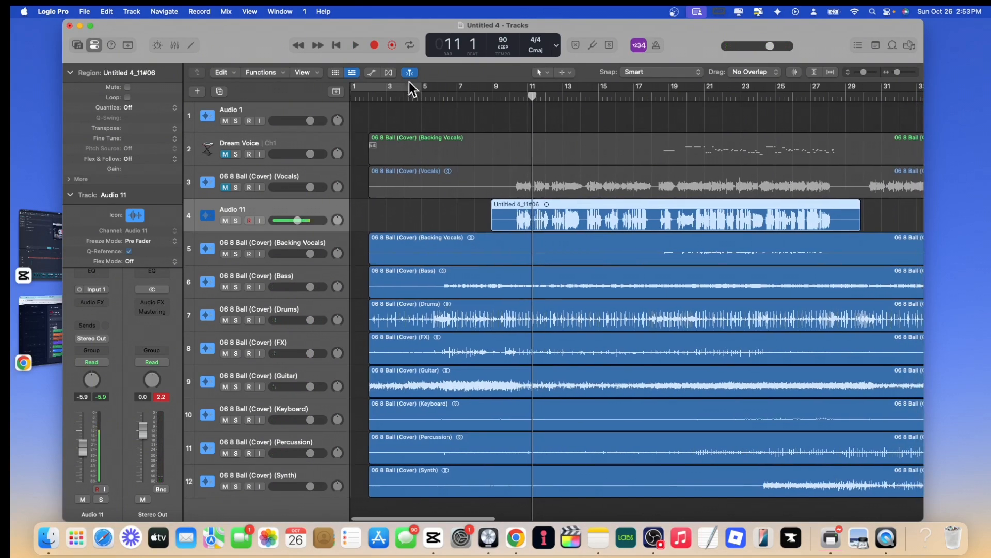
{"action": "mouse_move", "coordinate": [390, 72]}
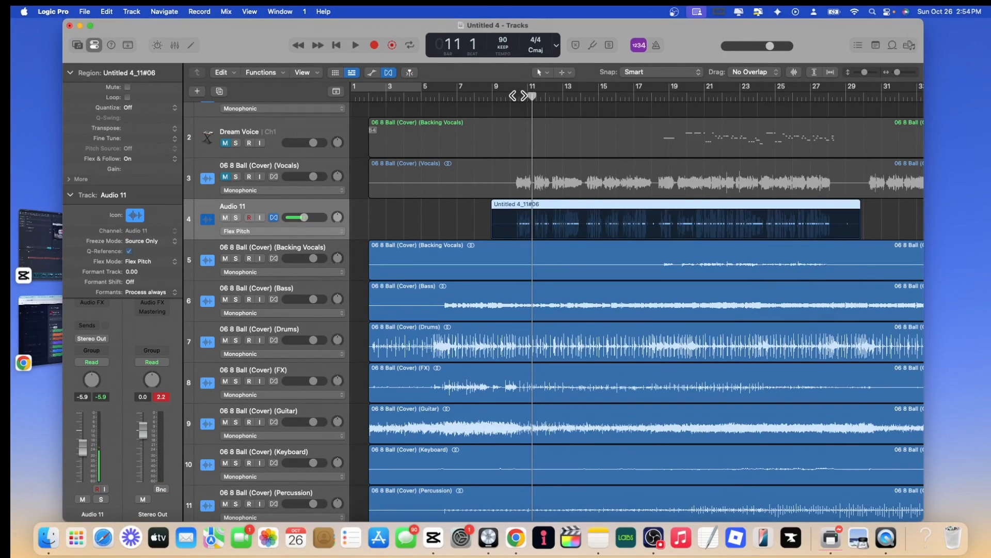
Step: Audition the Flex Pitch-corrected Audio 11 vocal and reveal its effect slots
{"action": "left_click", "coordinate": [354, 44]}
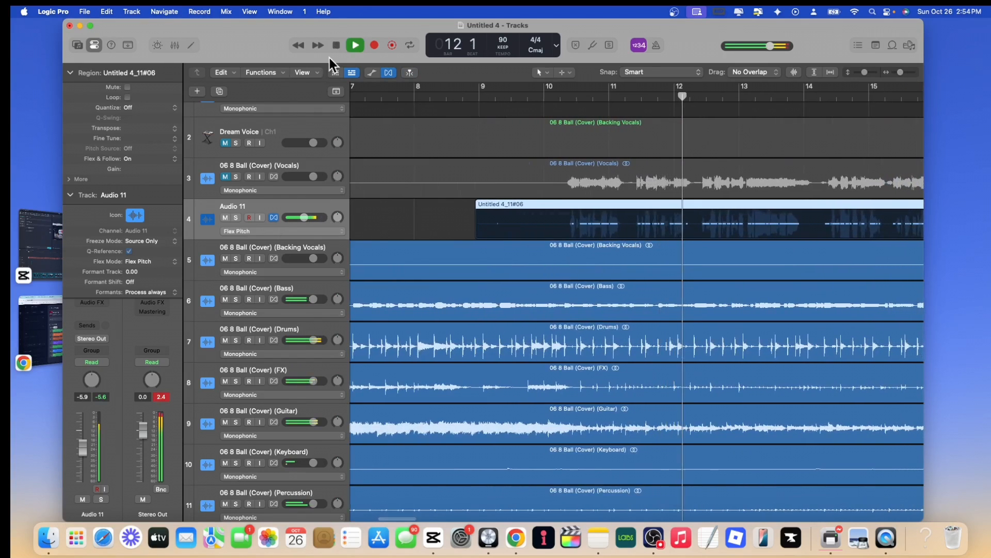
{"action": "left_click", "coordinate": [335, 45]}
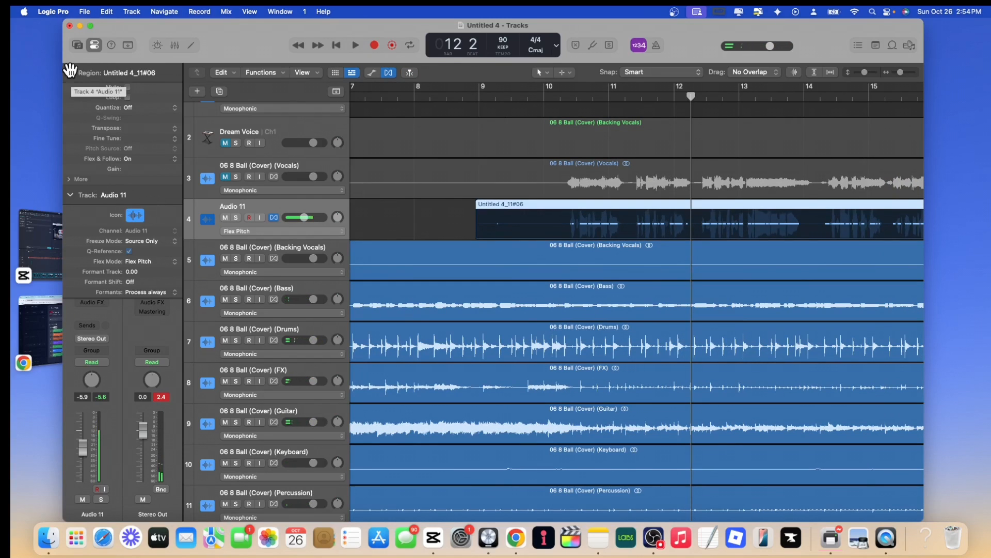
{"action": "left_click", "coordinate": [354, 45]}
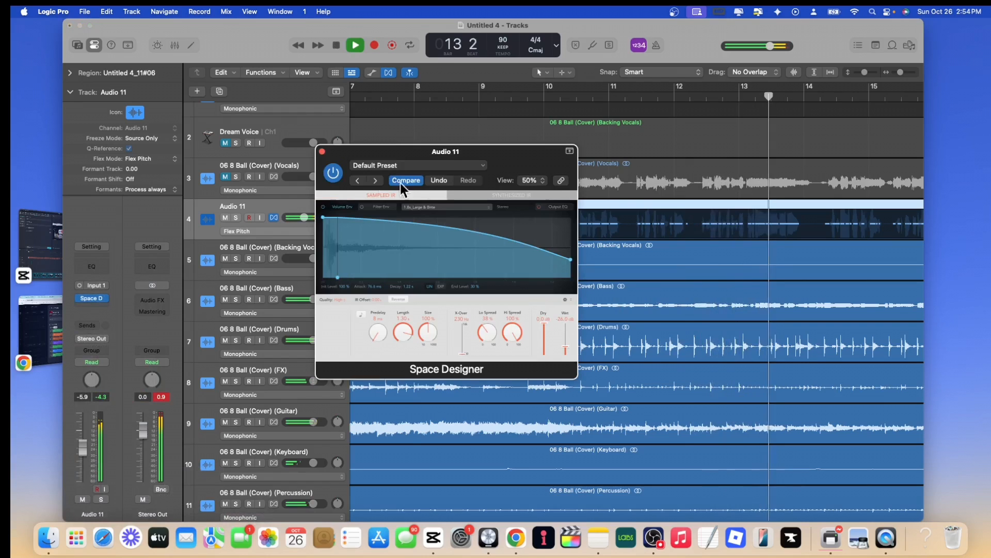
Step: Insert Space Designer reverb and a Compressor on Audio 11 and play the processed vocal
{"action": "left_click", "coordinate": [323, 150]}
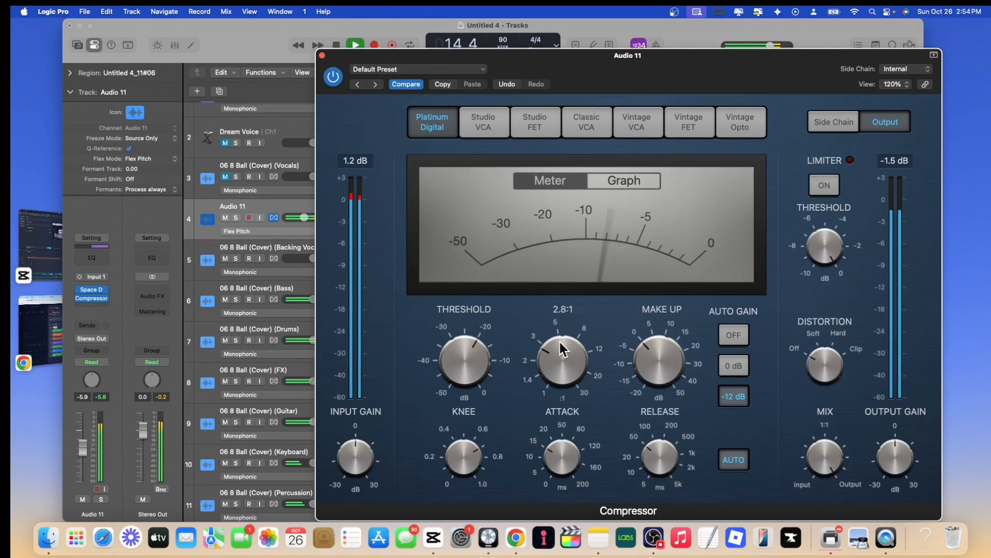
{"action": "left_click", "coordinate": [313, 55]}
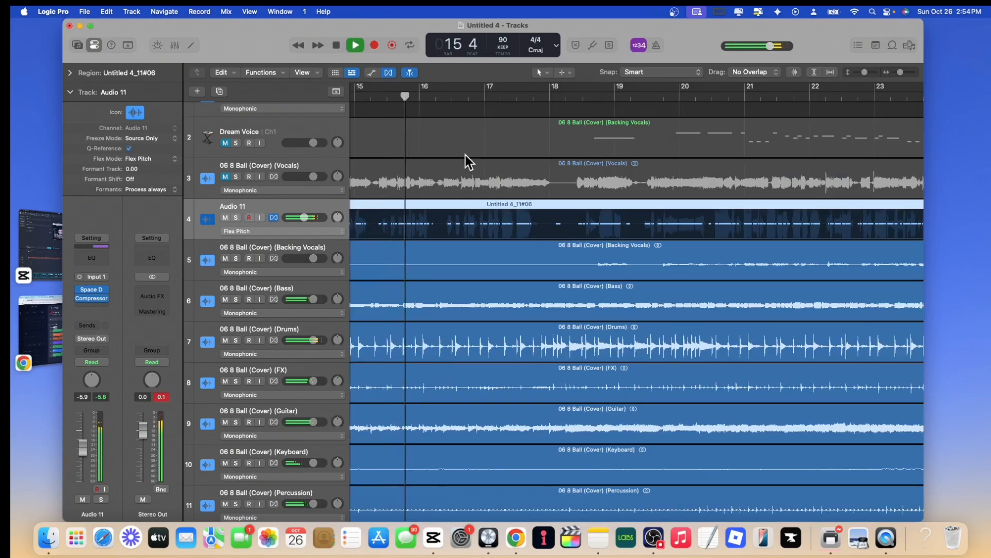
{"action": "left_click", "coordinate": [336, 44]}
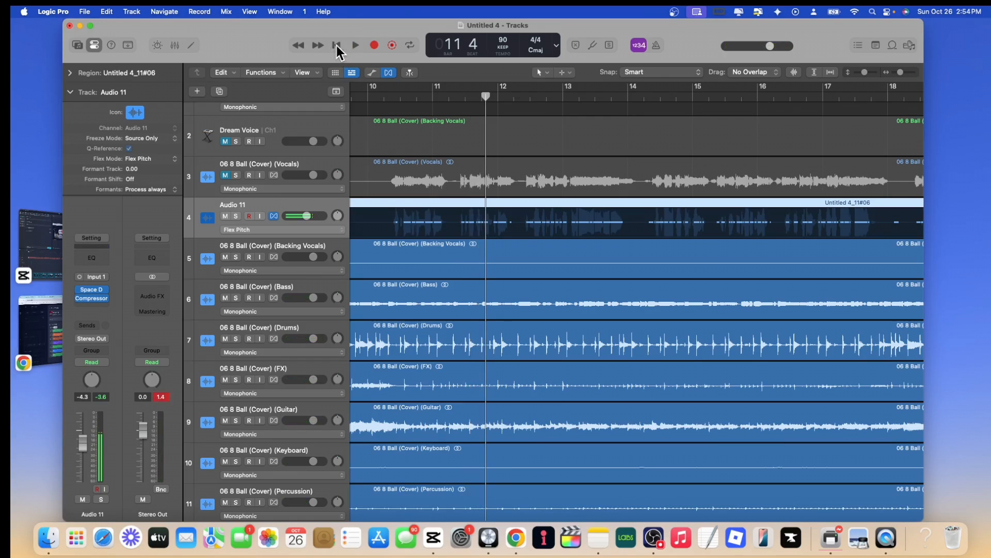
{"action": "left_click", "coordinate": [354, 45]}
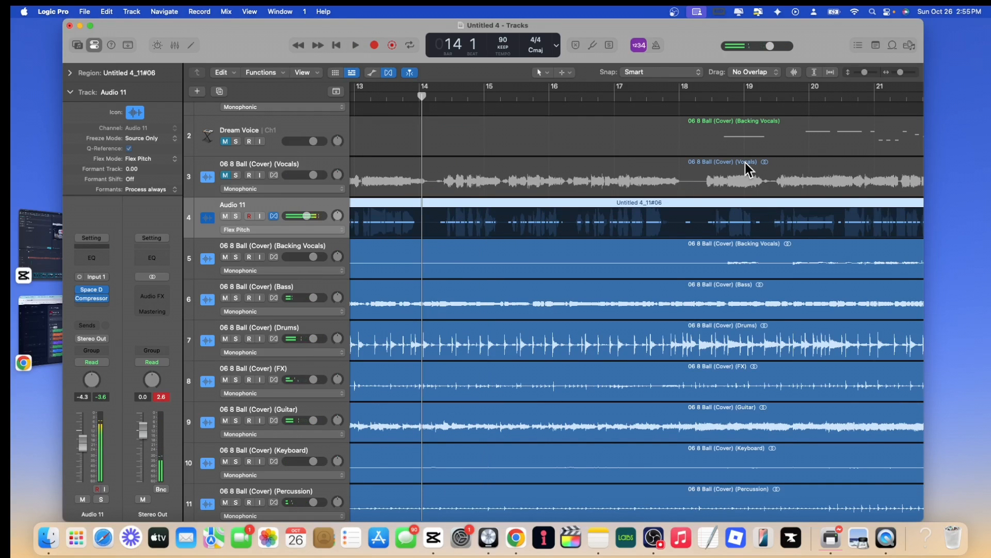